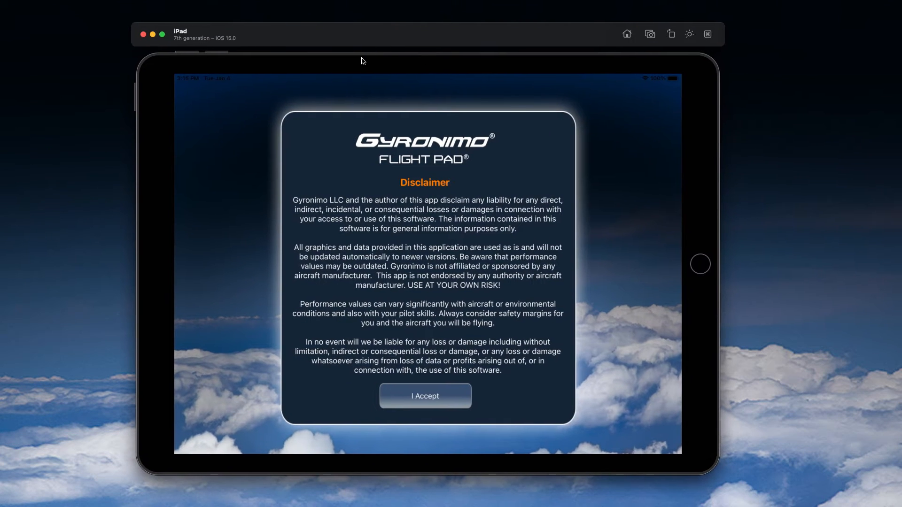
{"action": "mouse_move", "coordinate": [426, 403]}
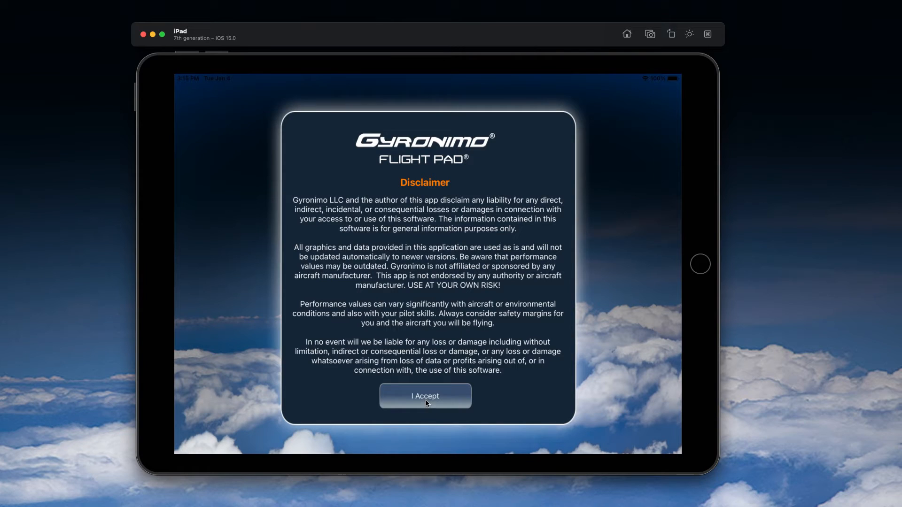
- Accept the disclaimer and start the app without a PRO account
{"action": "left_click", "coordinate": [425, 396]}
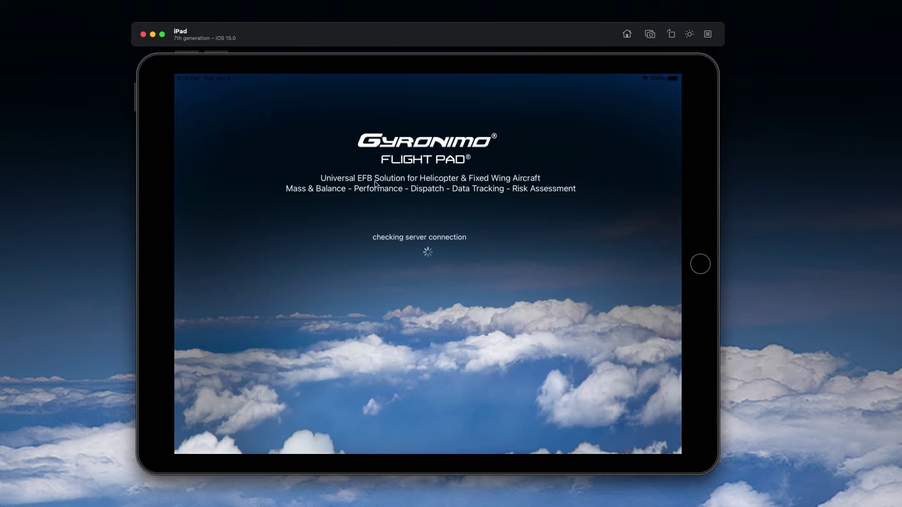
{"action": "mouse_move", "coordinate": [413, 149]}
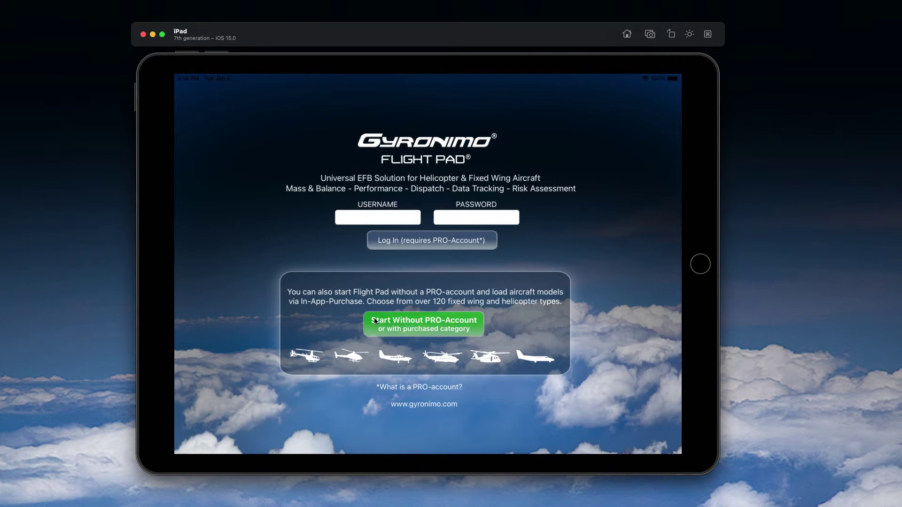
{"action": "left_click", "coordinate": [424, 324]}
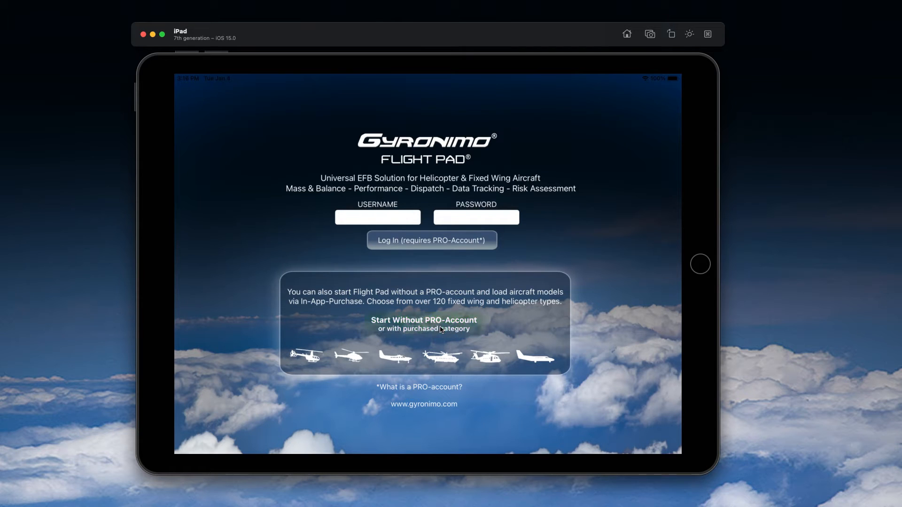
- Filter the aircraft list to Cessna and add the C172P as a trial aircraft
{"action": "left_click", "coordinate": [424, 319]}
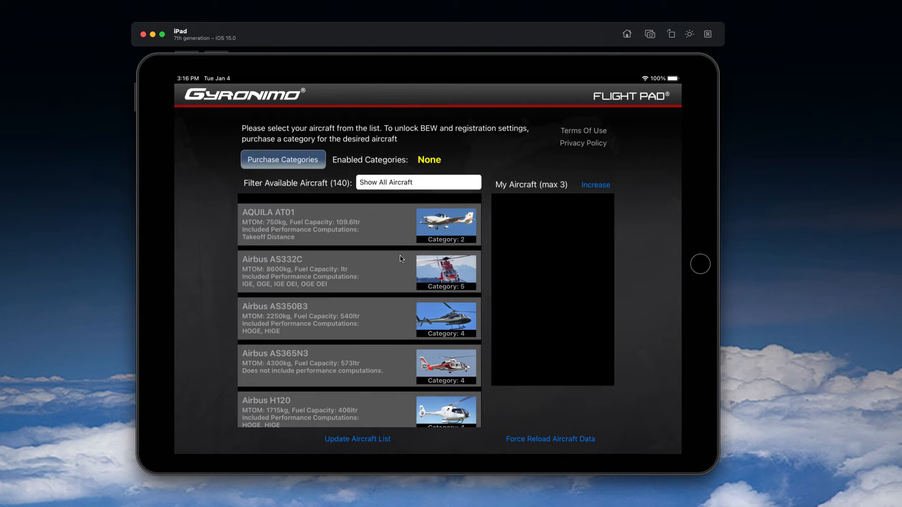
{"action": "mouse_move", "coordinate": [306, 272]}
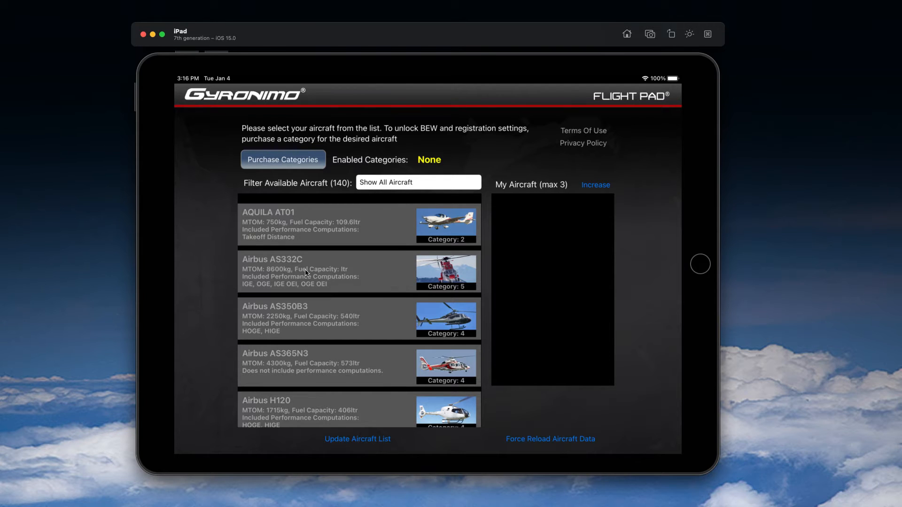
{"action": "left_click", "coordinate": [419, 182]}
{"action": "type", "text": "Cessna"}
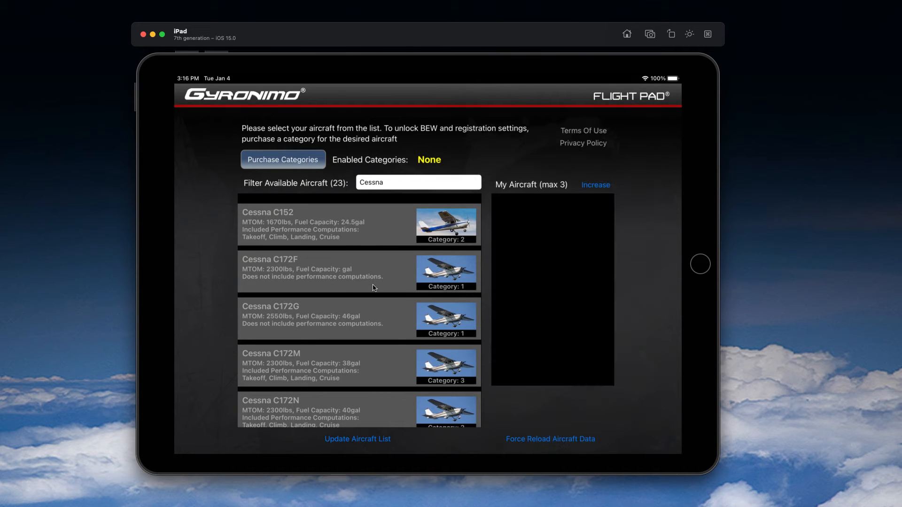
{"action": "scroll", "scroll_direction": "down", "scroll_amount": 3}
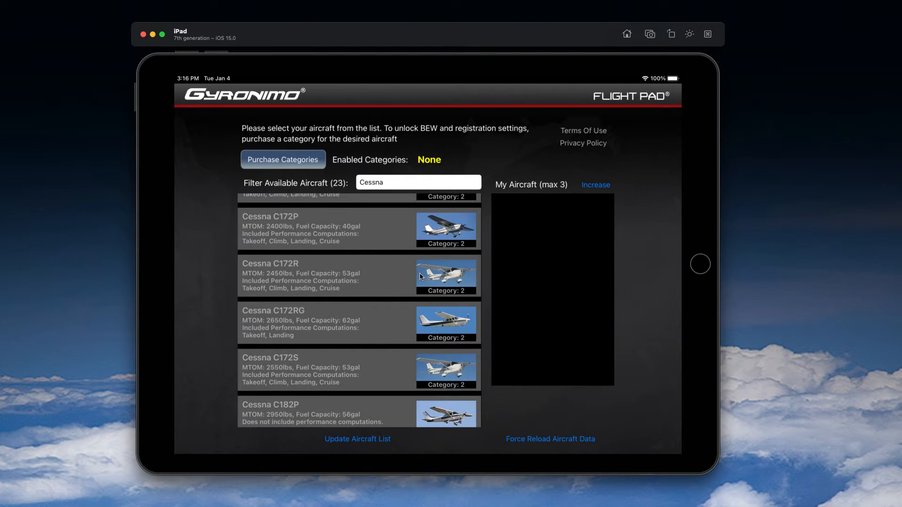
{"action": "scroll", "scroll_direction": "up", "scroll_amount": 3}
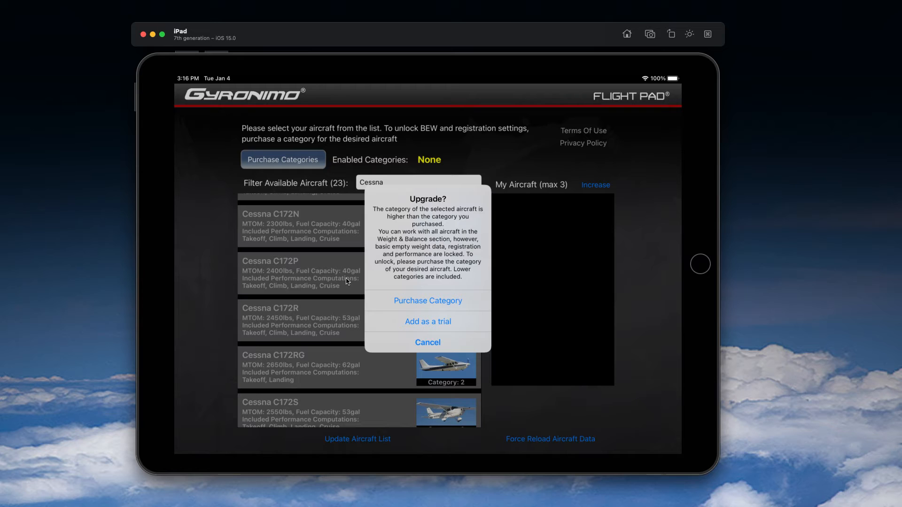
{"action": "mouse_move", "coordinate": [314, 261]}
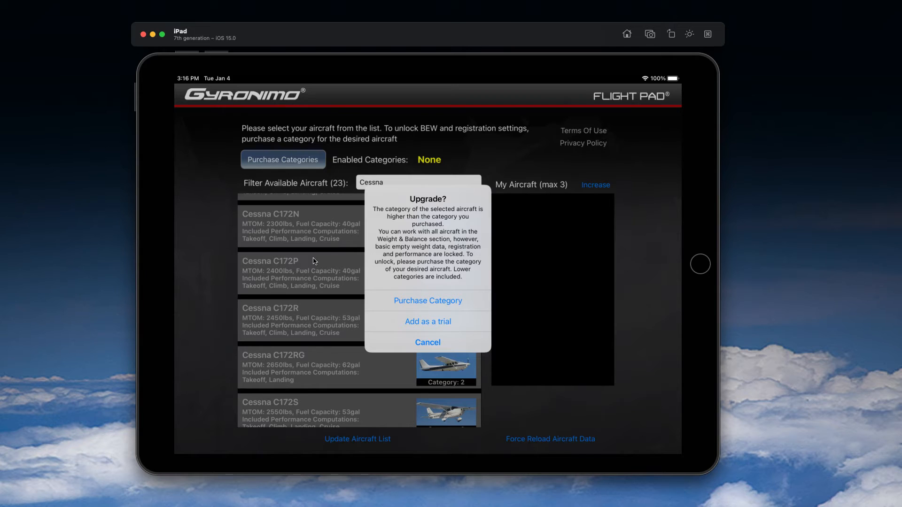
{"action": "mouse_move", "coordinate": [270, 266]}
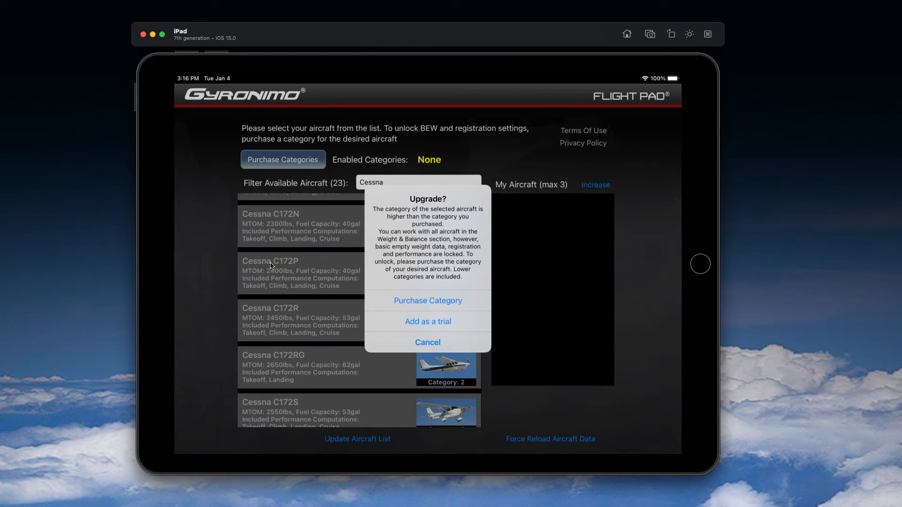
{"action": "mouse_move", "coordinate": [406, 327]}
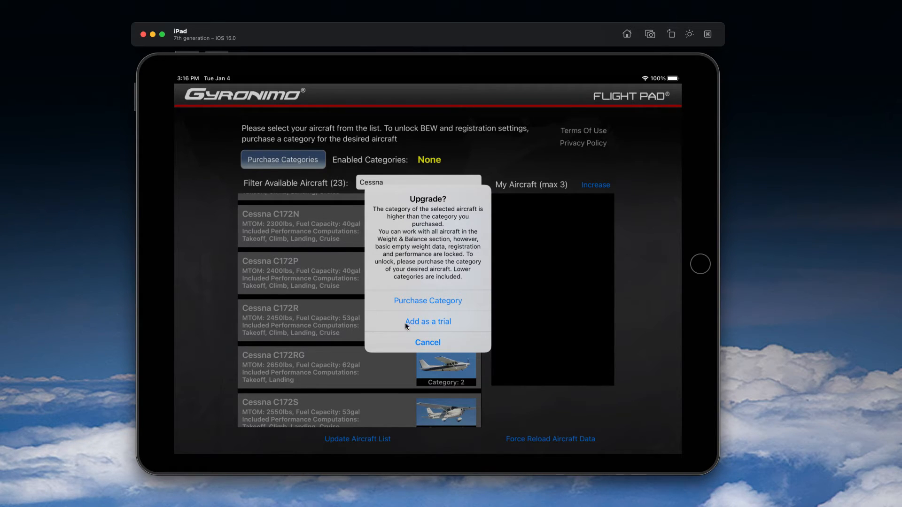
{"action": "left_click", "coordinate": [427, 322]}
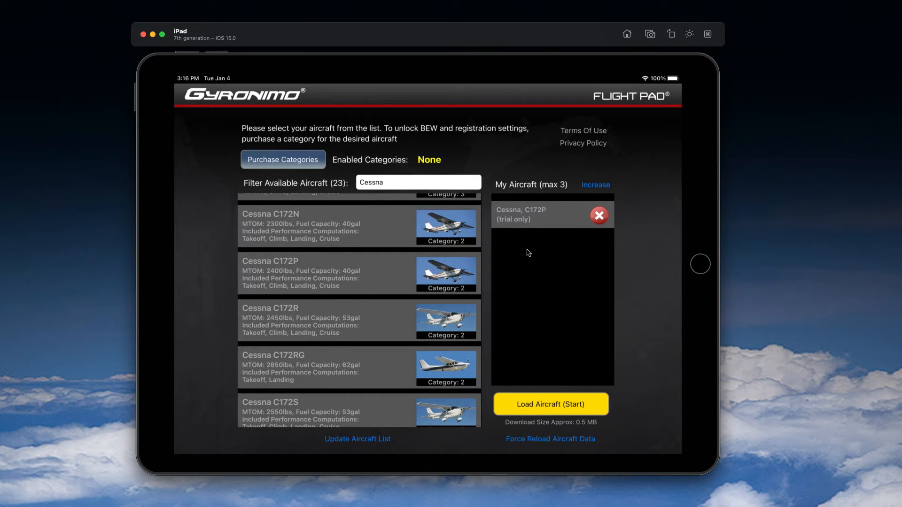
- Add the Airbus AS350B3 as a second trial aircraft and load the chosen aircraft
{"action": "left_click", "coordinate": [418, 182]}
{"action": "type", "text": "Airbus"}
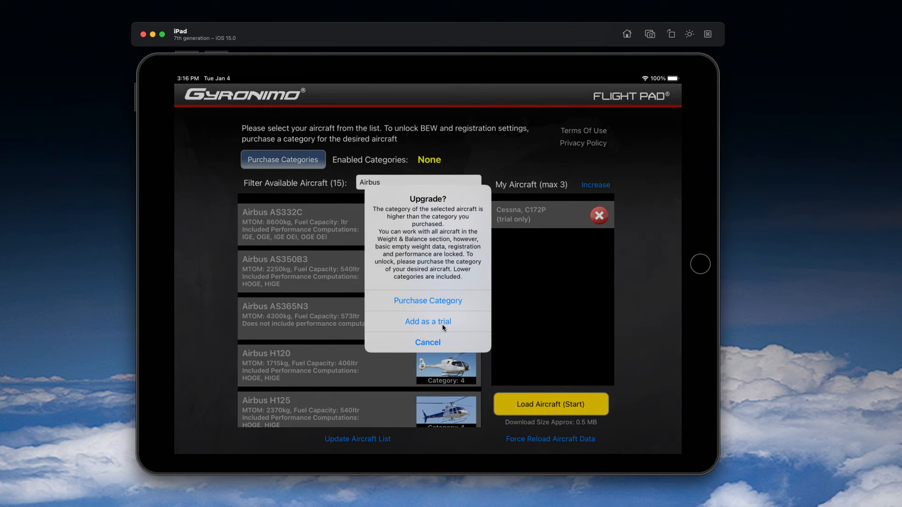
{"action": "left_click", "coordinate": [428, 321]}
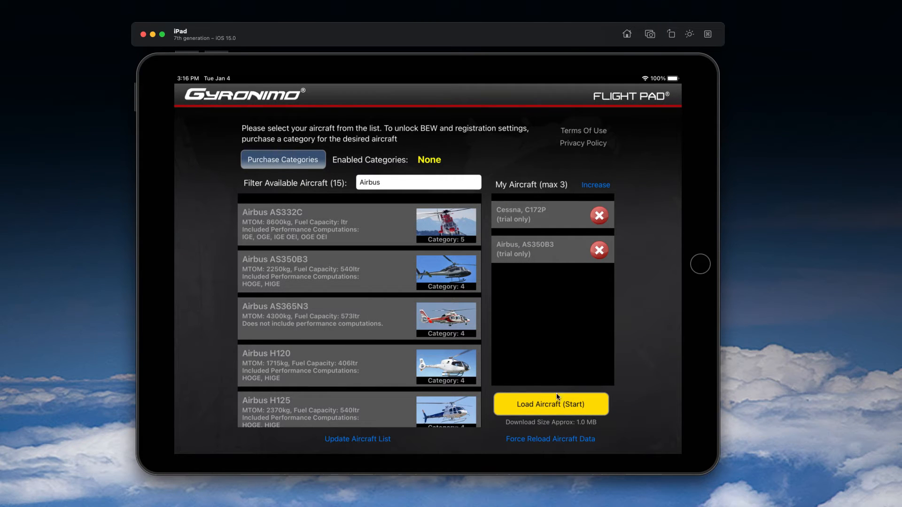
{"action": "left_click", "coordinate": [550, 404]}
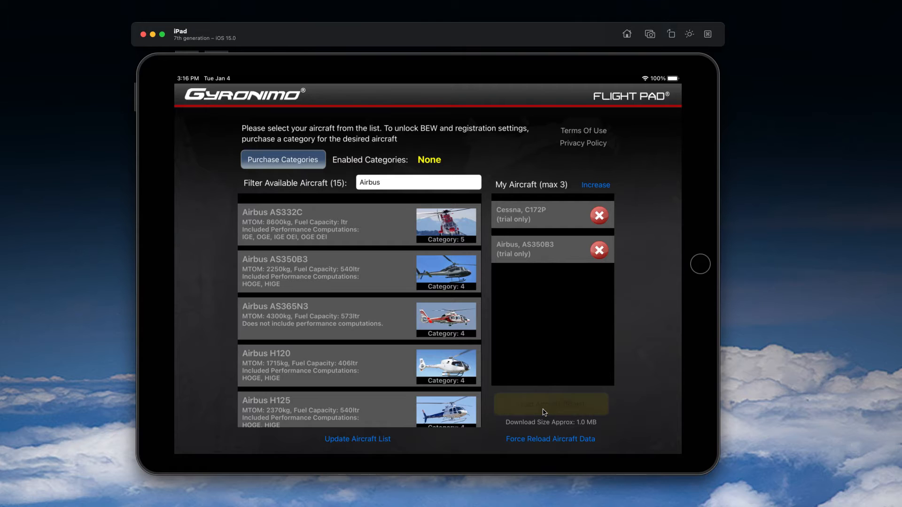
- Start downloading the aircraft data for both trial aircraft from the server
{"action": "left_click", "coordinate": [551, 404]}
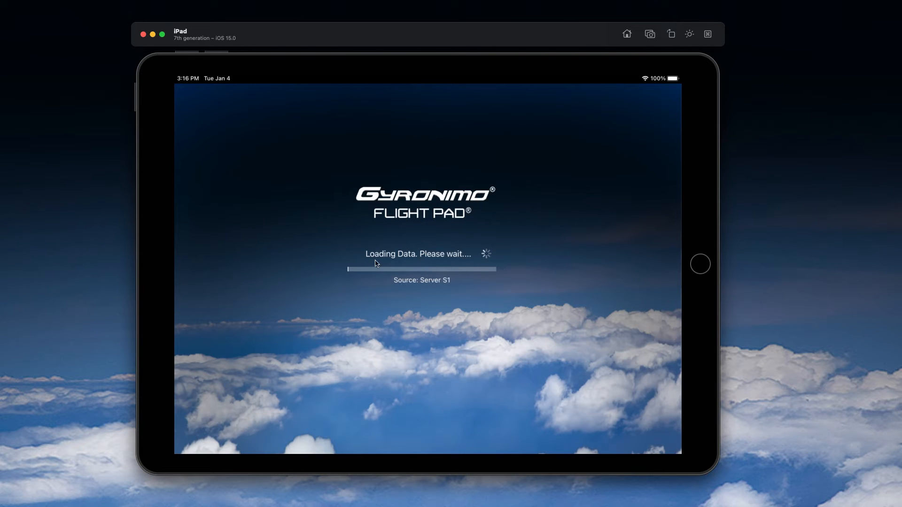
{"action": "mouse_move", "coordinate": [351, 173]}
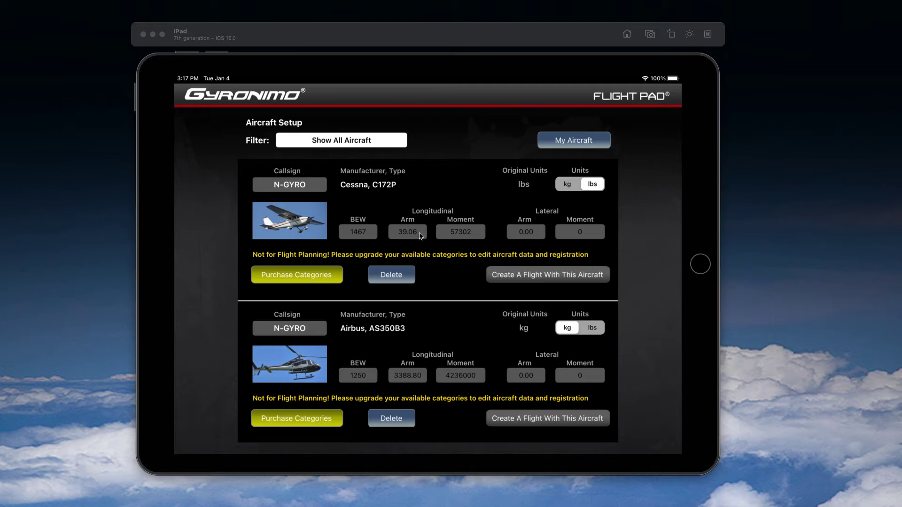
{"action": "mouse_move", "coordinate": [387, 192]}
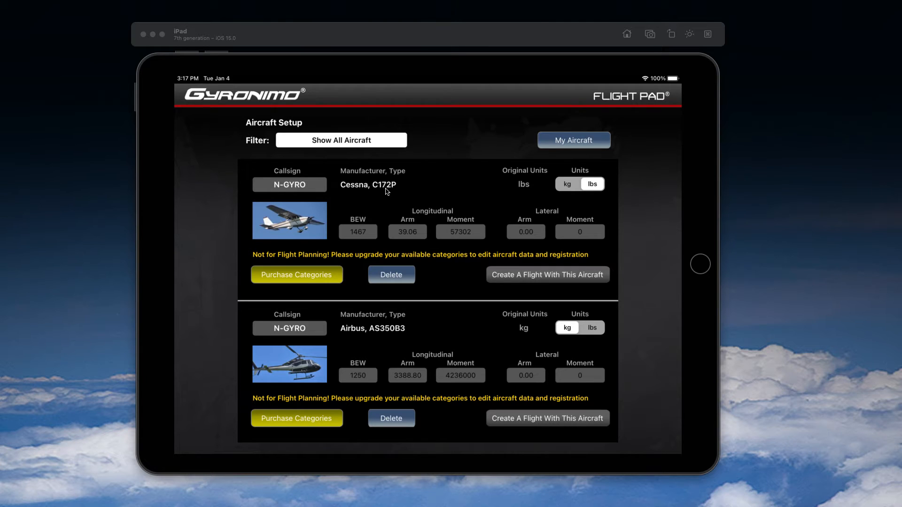
{"action": "mouse_move", "coordinate": [360, 237]}
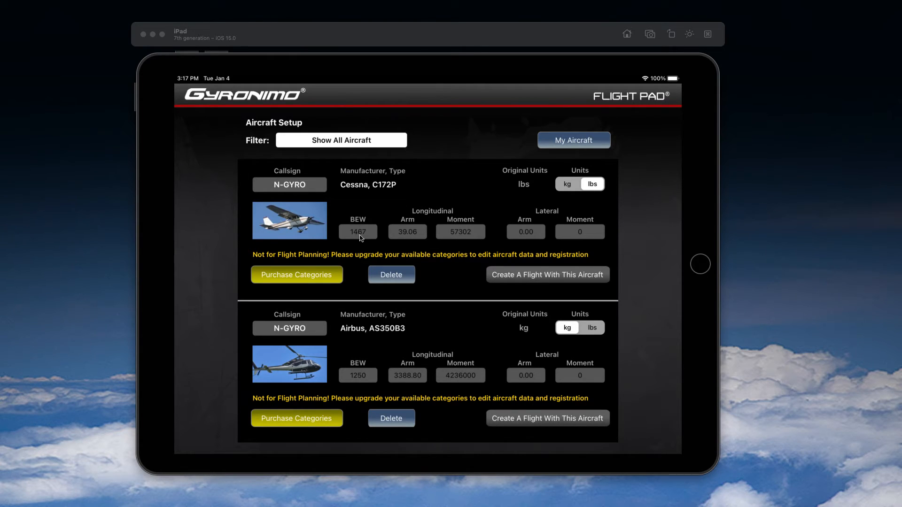
{"action": "mouse_move", "coordinate": [383, 202]}
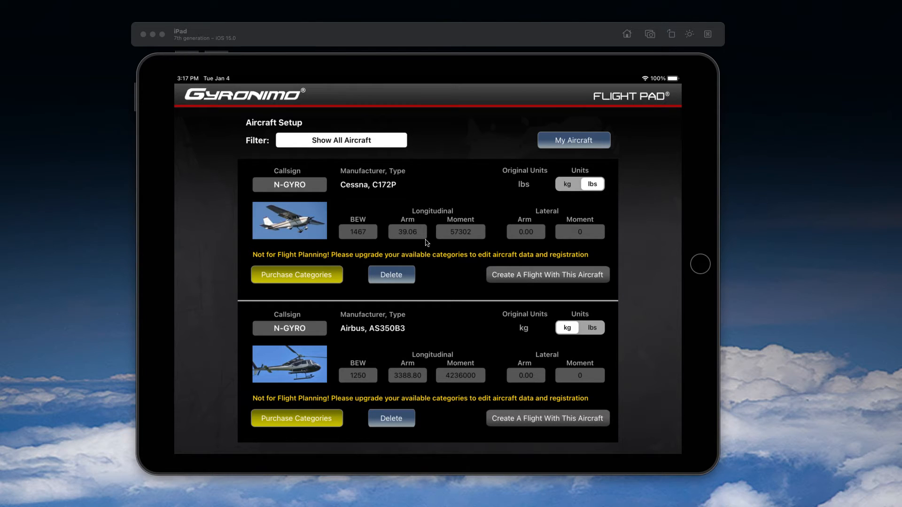
{"action": "mouse_move", "coordinate": [457, 340]}
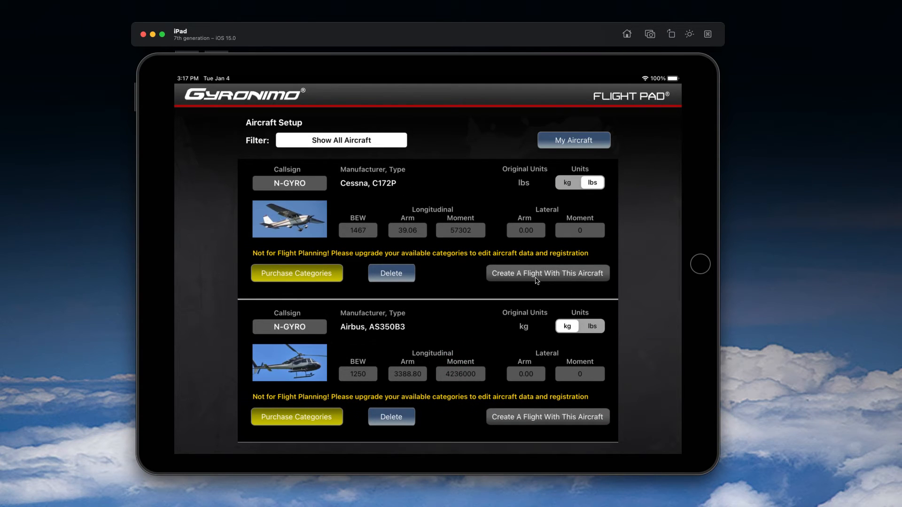
{"action": "mouse_move", "coordinate": [571, 277]}
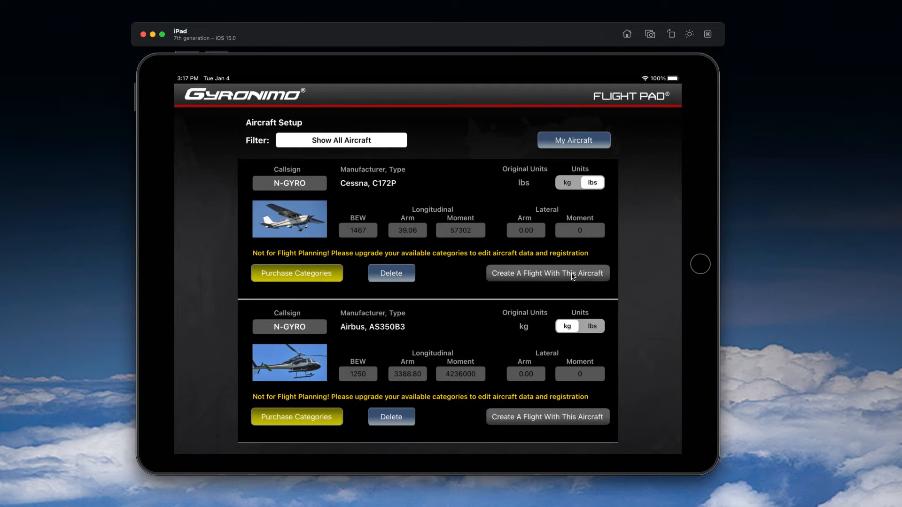
{"action": "mouse_move", "coordinate": [543, 277]}
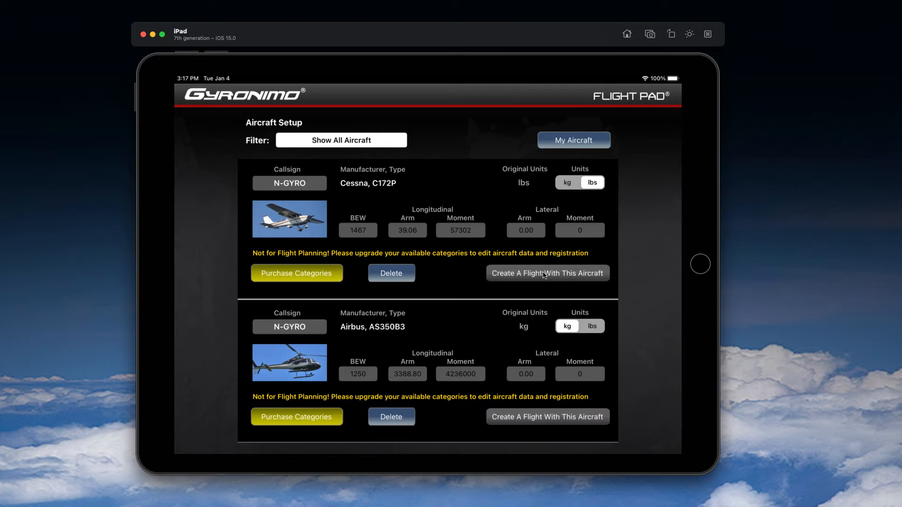
- Create a C172P flight and occupy seats 2, 3 and 4 for a 2282 lbs takeoff mass
{"action": "left_click", "coordinate": [547, 272]}
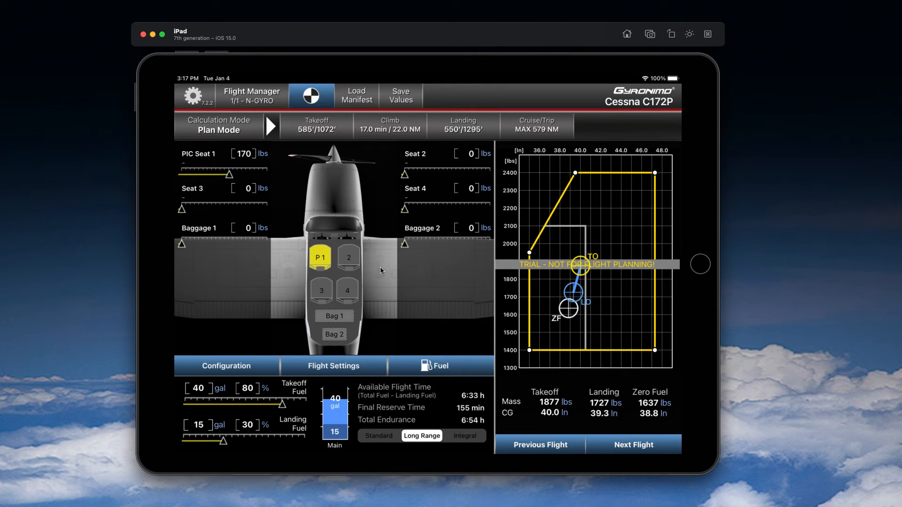
{"action": "mouse_move", "coordinate": [359, 273]}
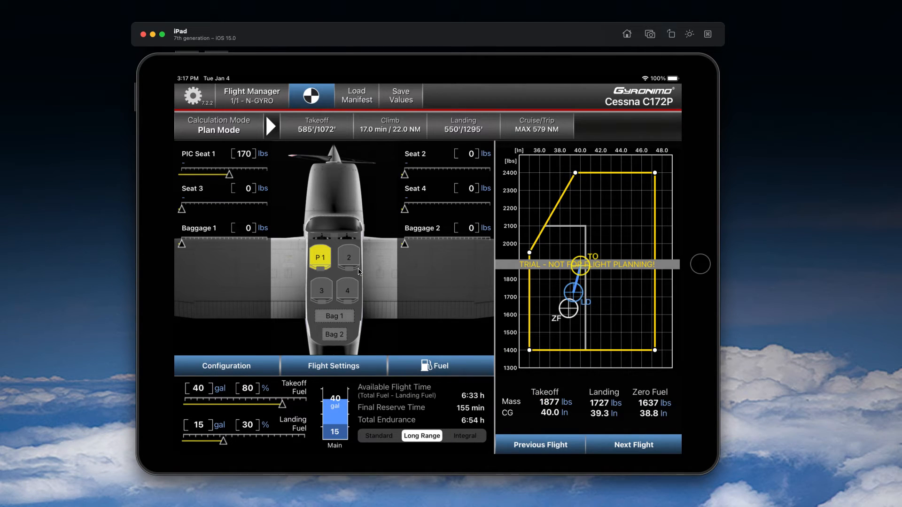
{"action": "mouse_move", "coordinate": [450, 265]}
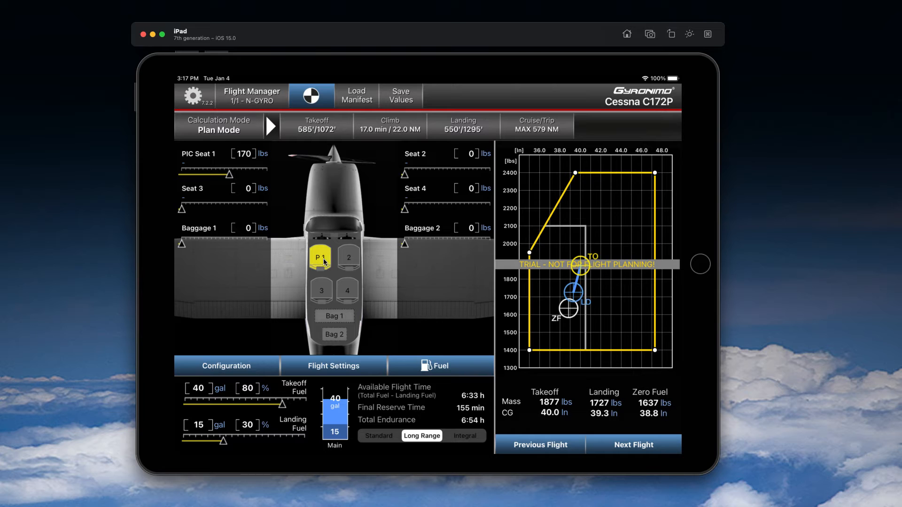
{"action": "left_click", "coordinate": [349, 257]}
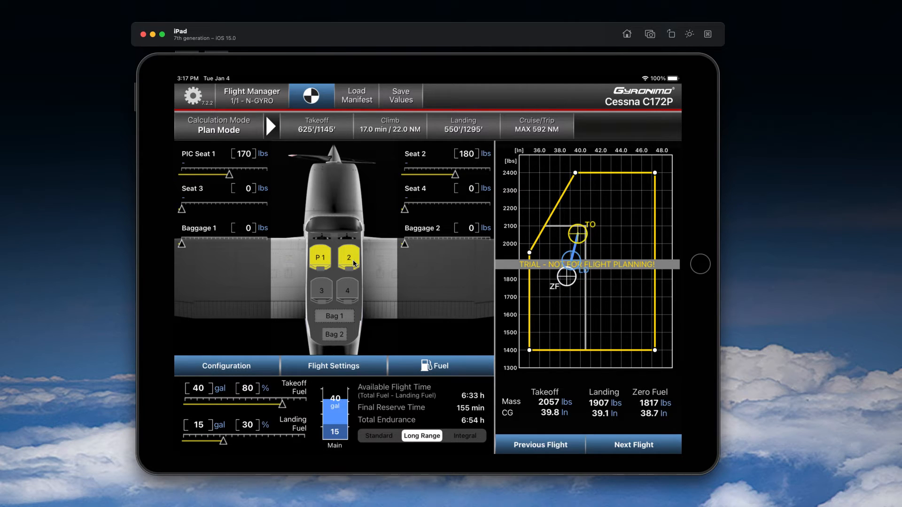
{"action": "mouse_move", "coordinate": [352, 264]}
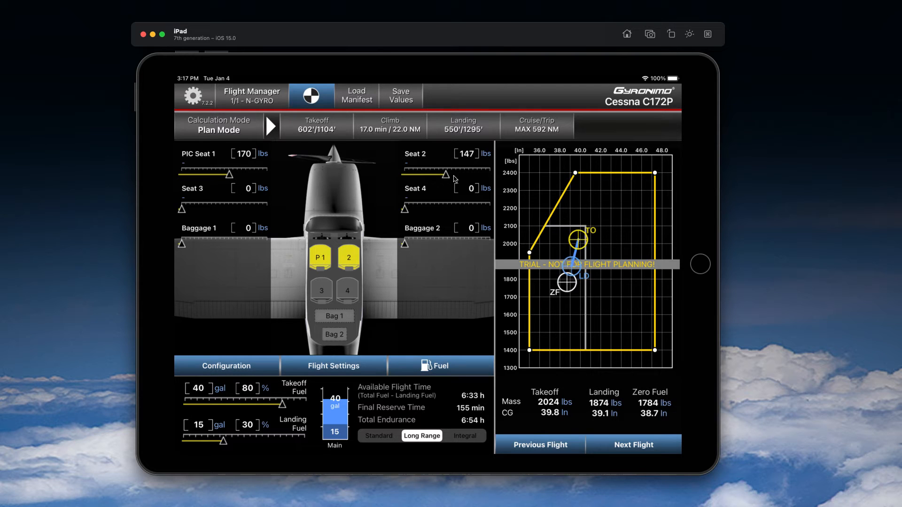
{"action": "left_click", "coordinate": [466, 154]}
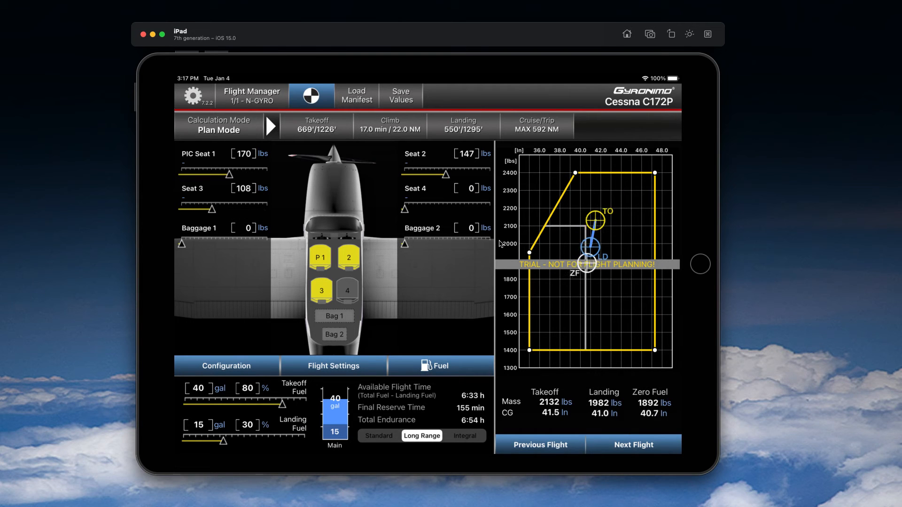
{"action": "mouse_move", "coordinate": [622, 241]}
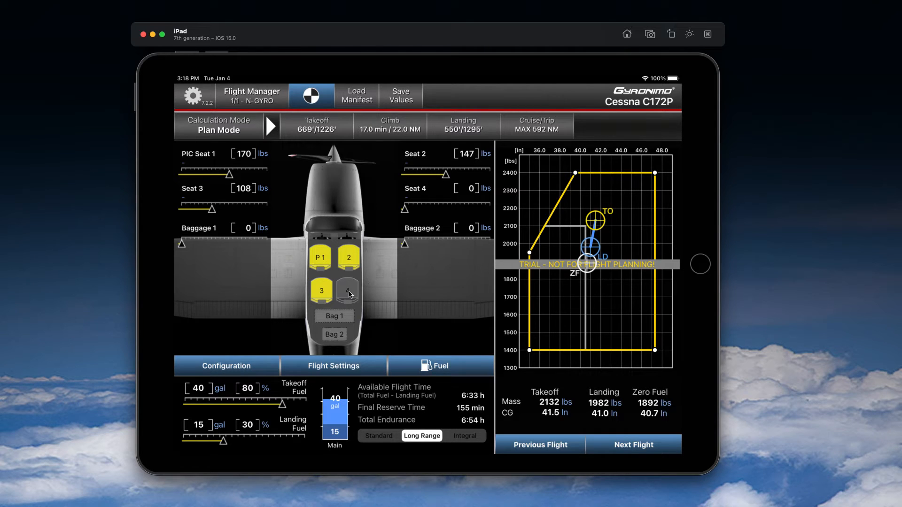
{"action": "left_click", "coordinate": [348, 290]}
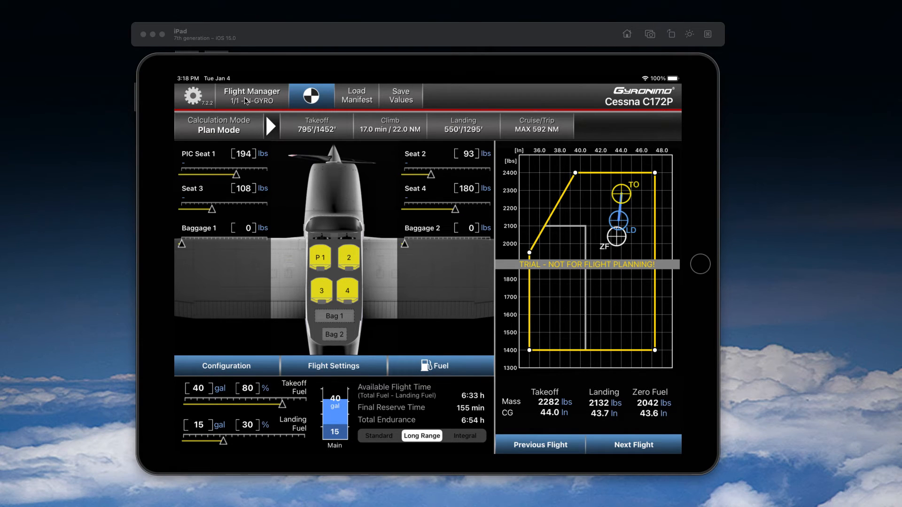
- Go to the Flight Manager list of flights to start a second flight
{"action": "left_click", "coordinate": [250, 96]}
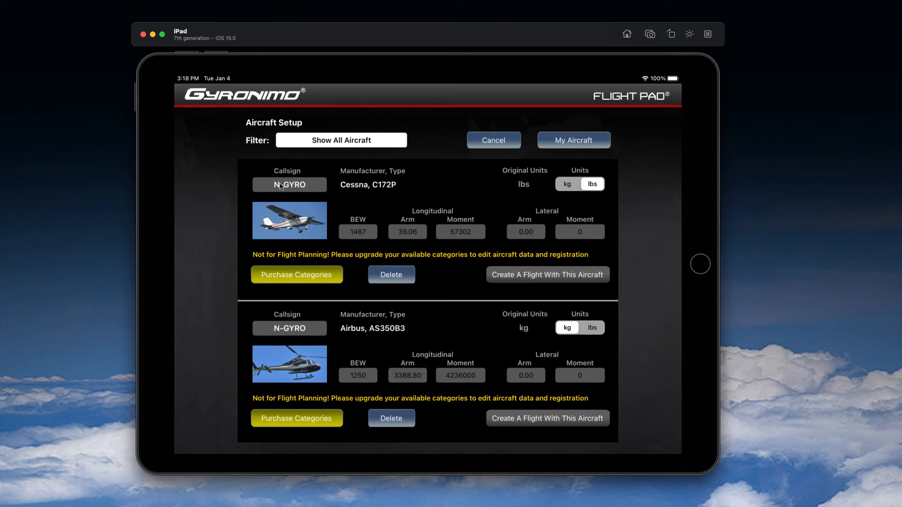
{"action": "mouse_move", "coordinate": [579, 396]}
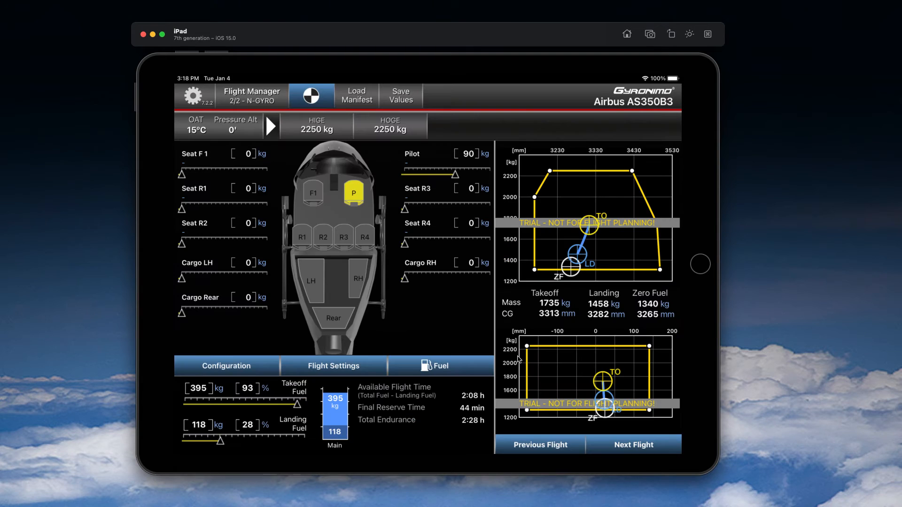
{"action": "mouse_move", "coordinate": [448, 228]}
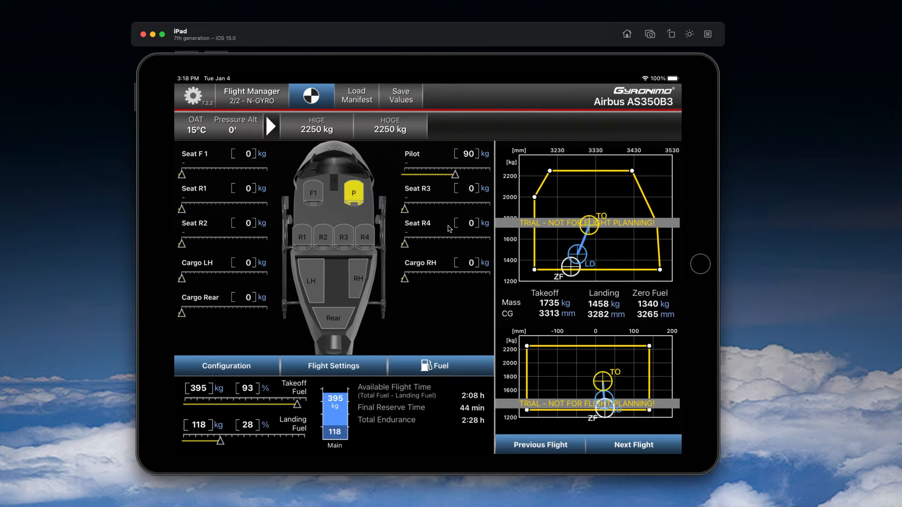
{"action": "mouse_move", "coordinate": [320, 325]}
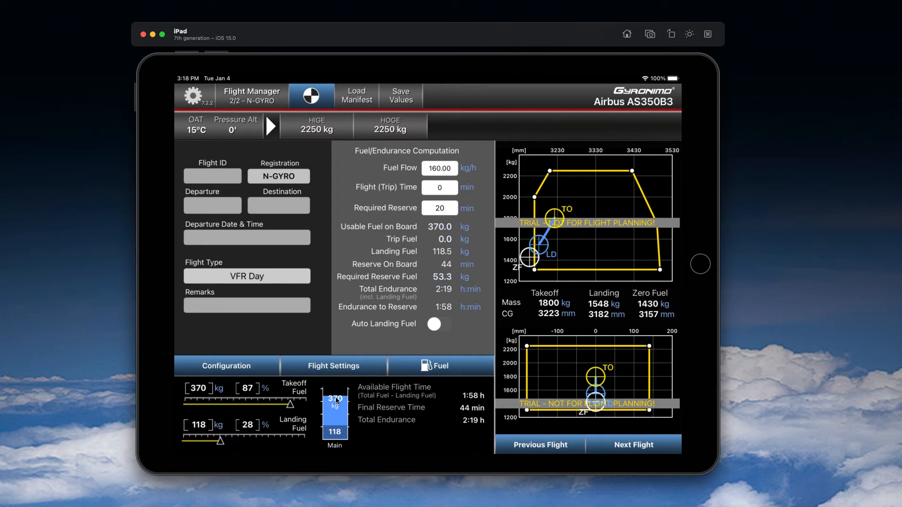
- Return to the AS350B3 seating view and check the locked HIGE hover chart
{"action": "left_click", "coordinate": [225, 365]}
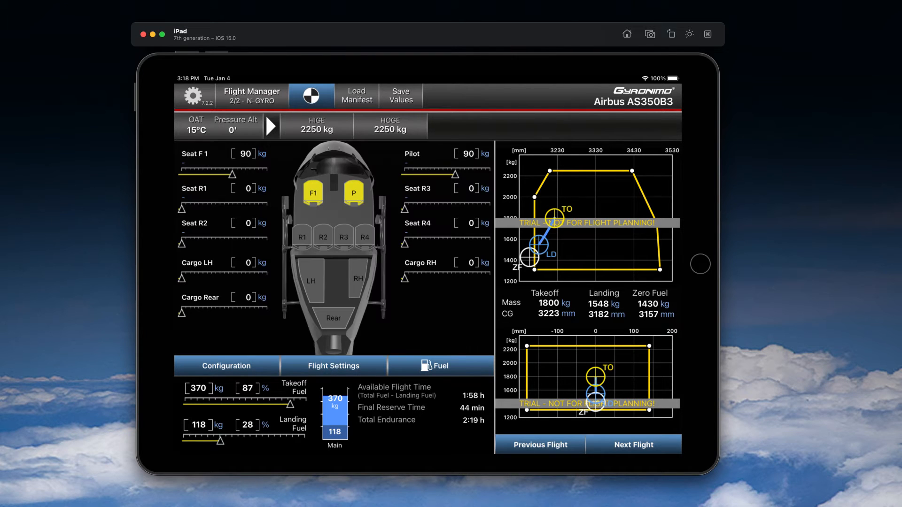
{"action": "left_click", "coordinate": [316, 126]}
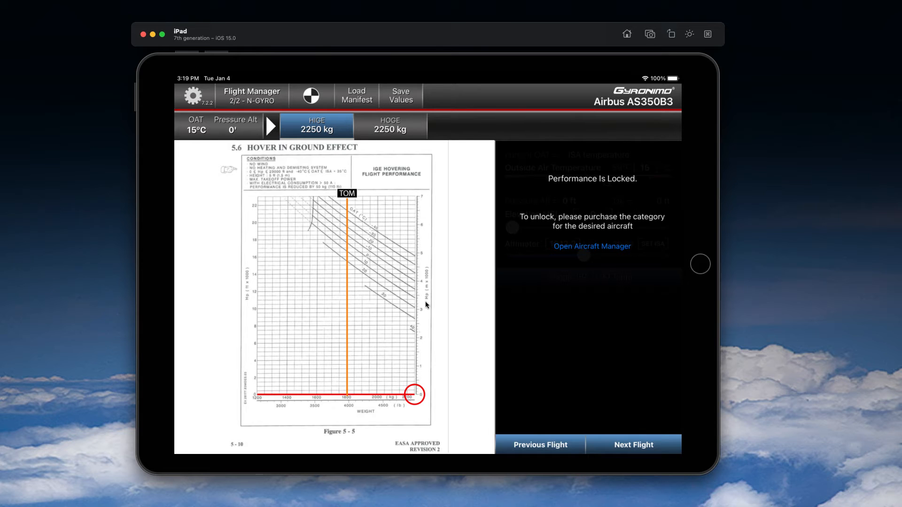
{"action": "mouse_move", "coordinate": [564, 270]}
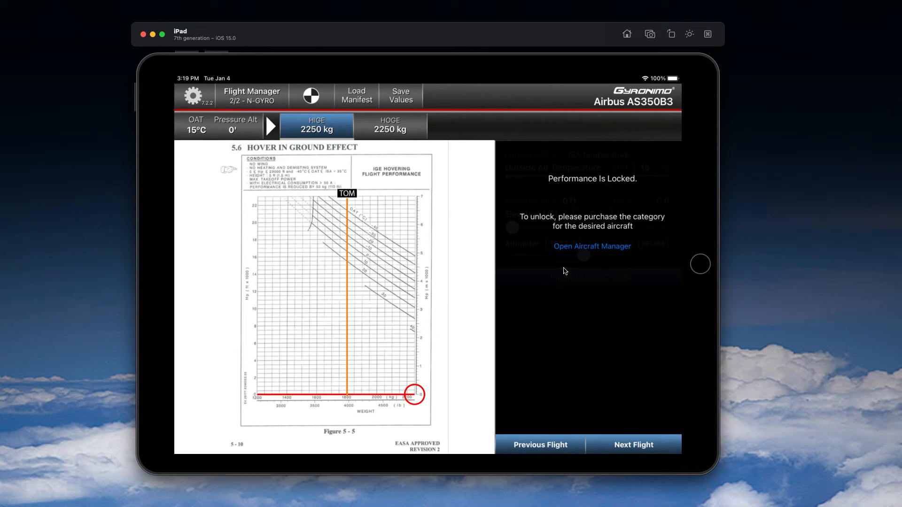
{"action": "mouse_move", "coordinate": [348, 182]}
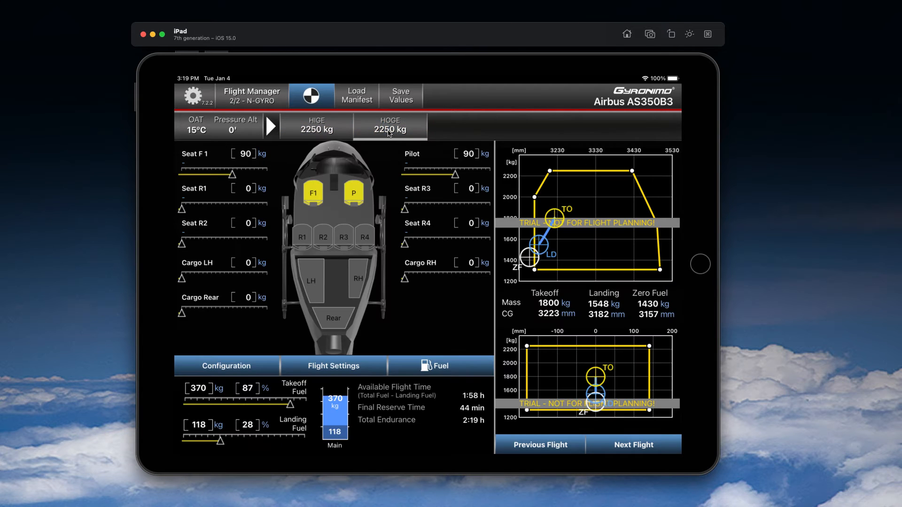
{"action": "mouse_move", "coordinate": [460, 207]}
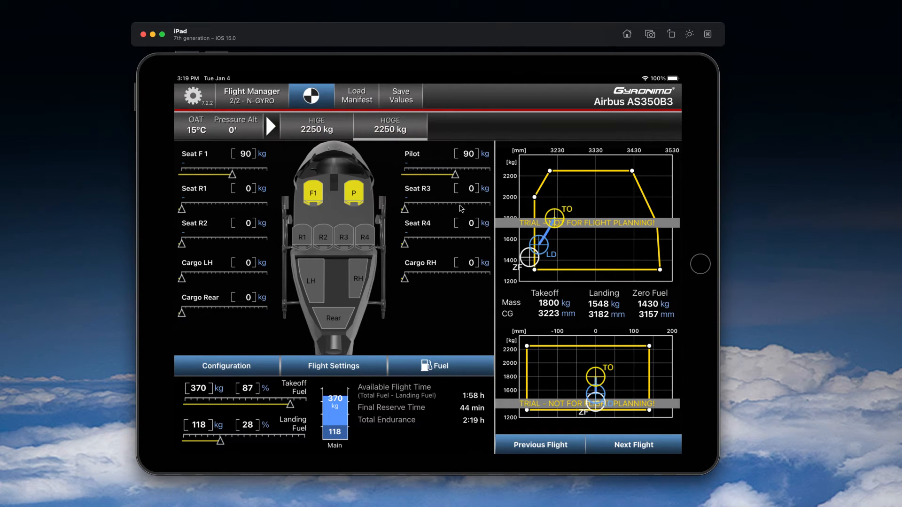
{"action": "mouse_move", "coordinate": [255, 122]}
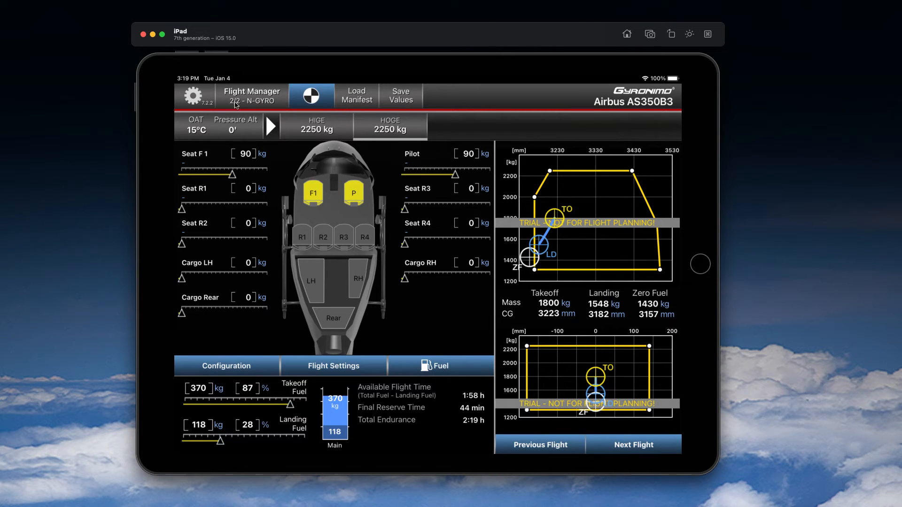
{"action": "mouse_move", "coordinate": [239, 106]}
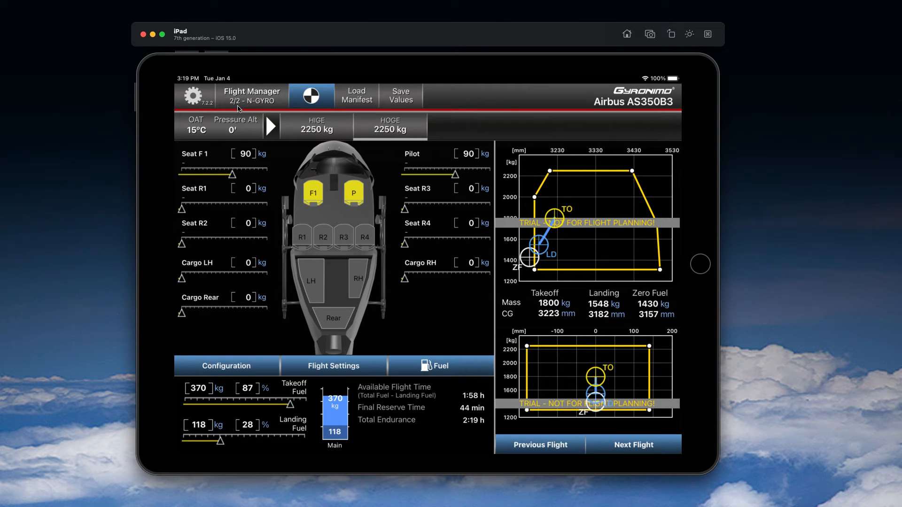
- Reopen flight 1, the N-GYRO Cessna C172P, from the Flight Manager
{"action": "left_click", "coordinate": [250, 95]}
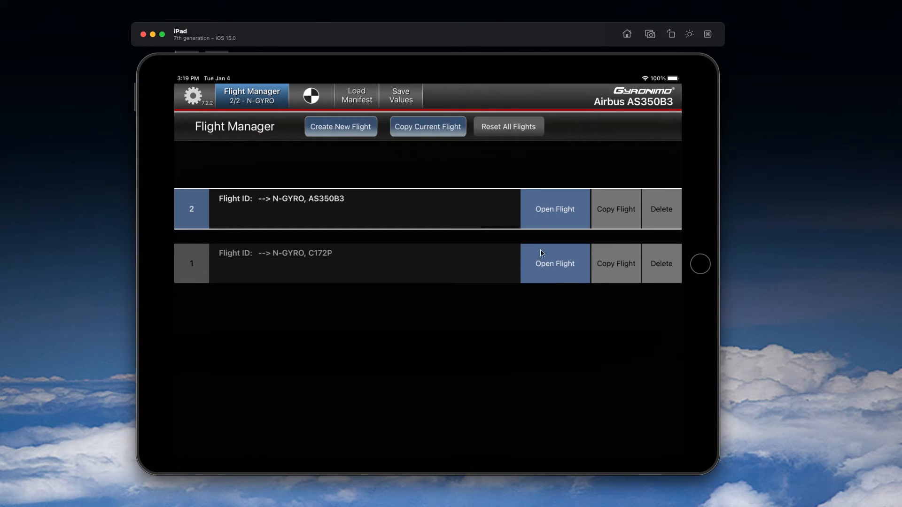
{"action": "left_click", "coordinate": [554, 264]}
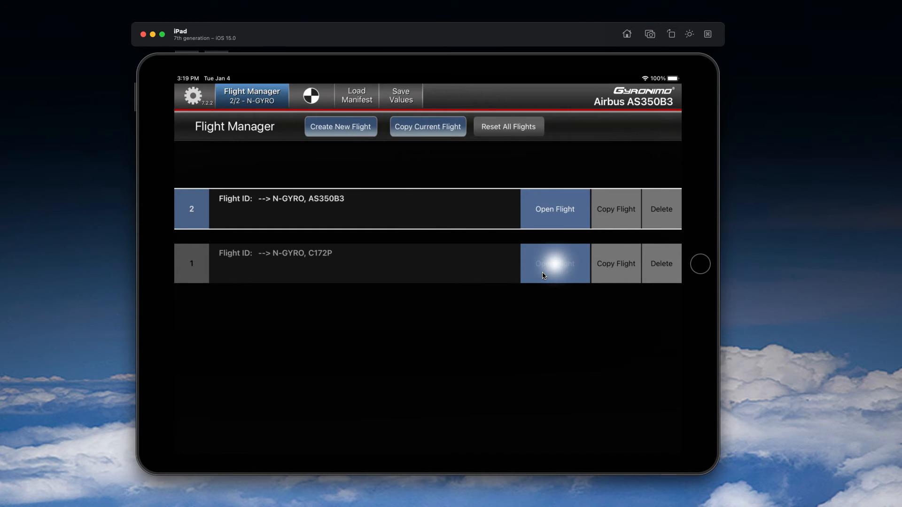
{"action": "left_click", "coordinate": [554, 263]}
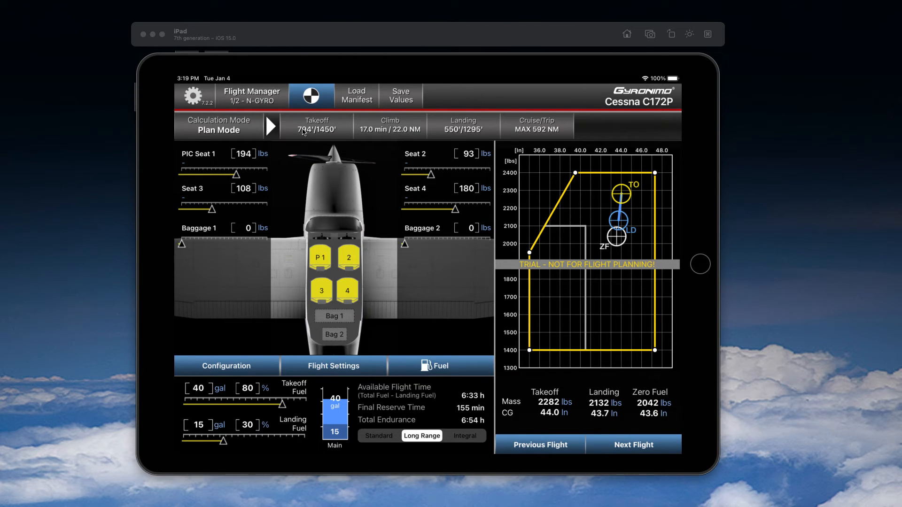
- Review takeoff distance with runway heading 20°, wind briefly 5 kts then back to zero
{"action": "left_click", "coordinate": [315, 126]}
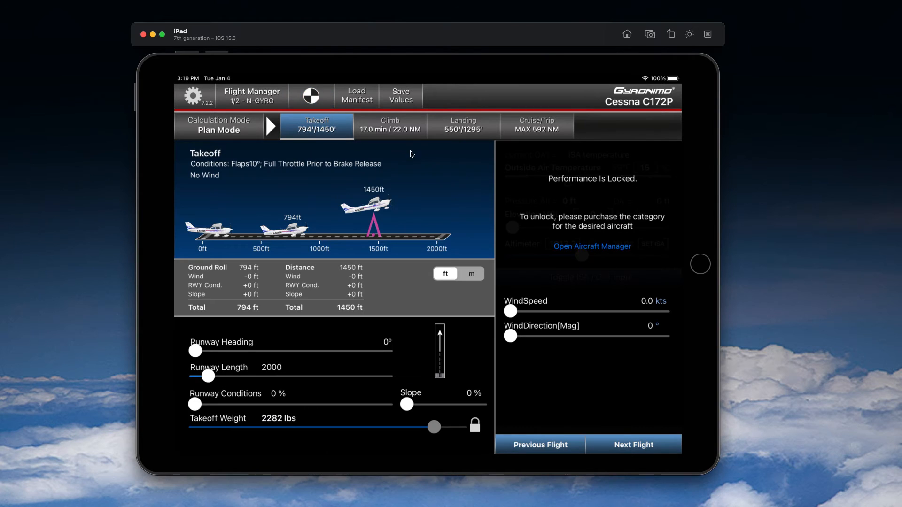
{"action": "mouse_move", "coordinate": [532, 138]}
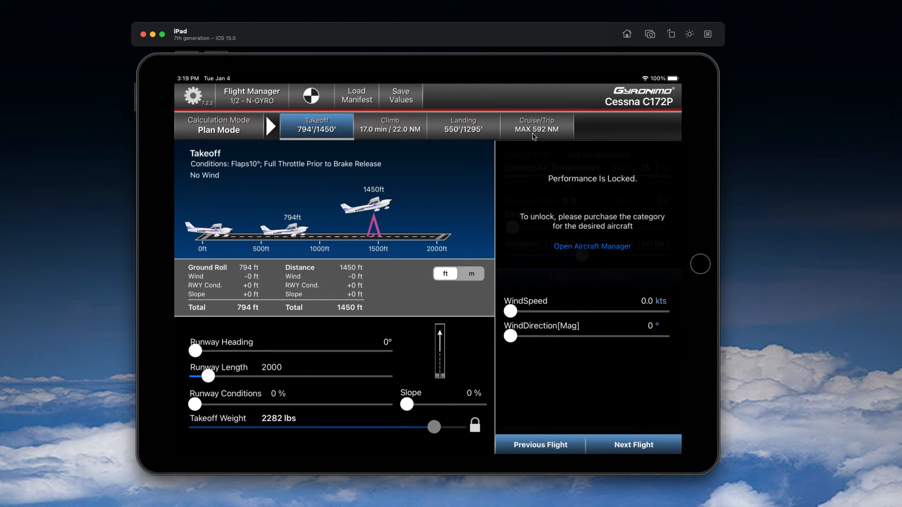
{"action": "mouse_move", "coordinate": [329, 188]}
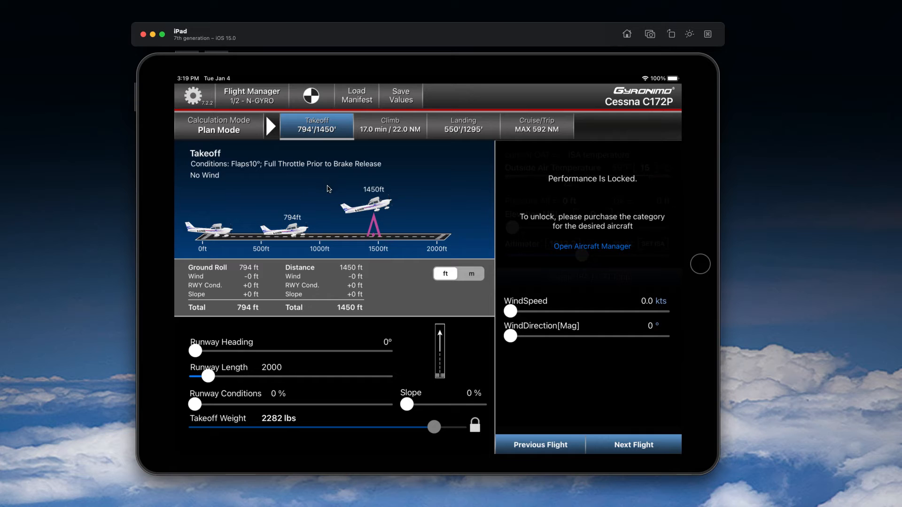
{"action": "mouse_move", "coordinate": [226, 356]}
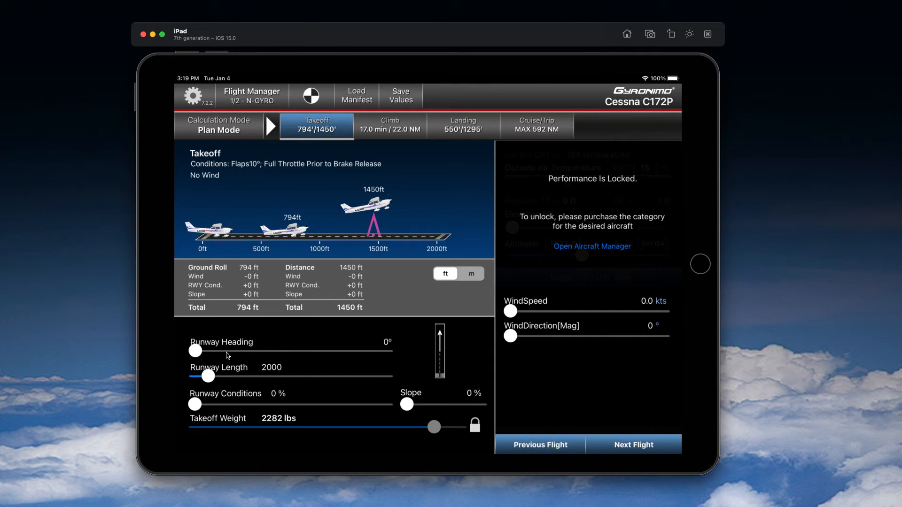
{"action": "left_click_drag", "start_coordinate": [195, 350], "coordinate": [206, 351]}
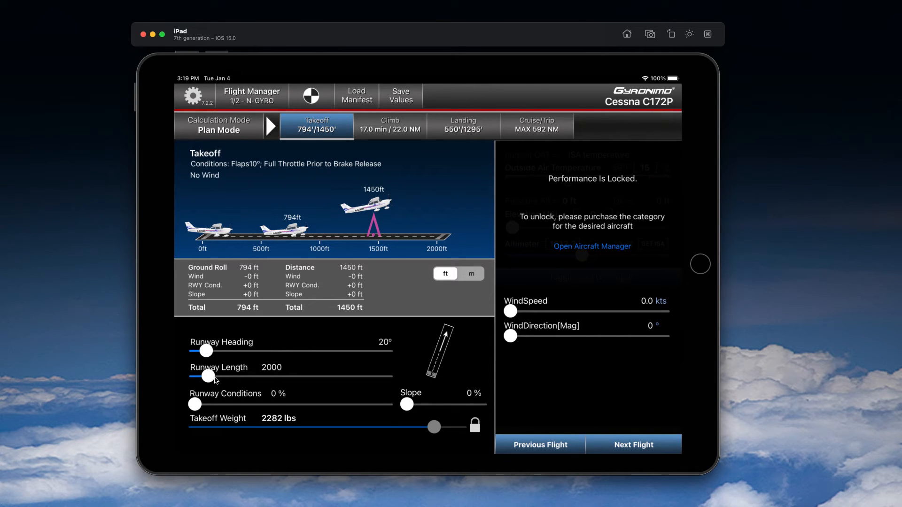
{"action": "left_click_drag", "start_coordinate": [509, 311], "coordinate": [529, 311]}
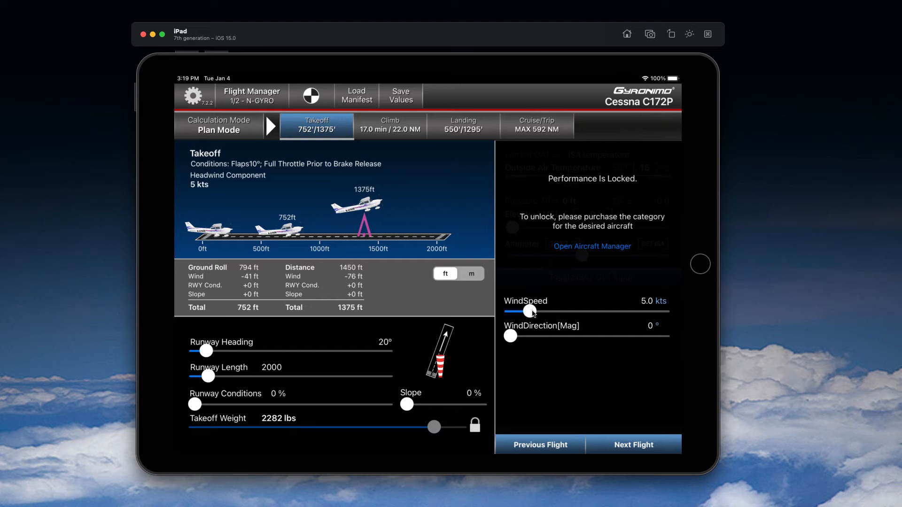
{"action": "left_click_drag", "start_coordinate": [532, 311], "coordinate": [510, 311]}
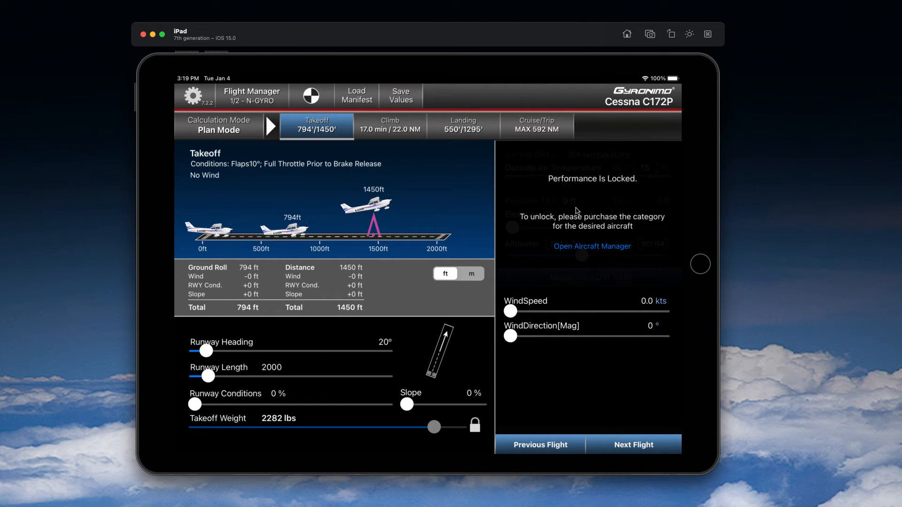
{"action": "mouse_move", "coordinate": [603, 183]}
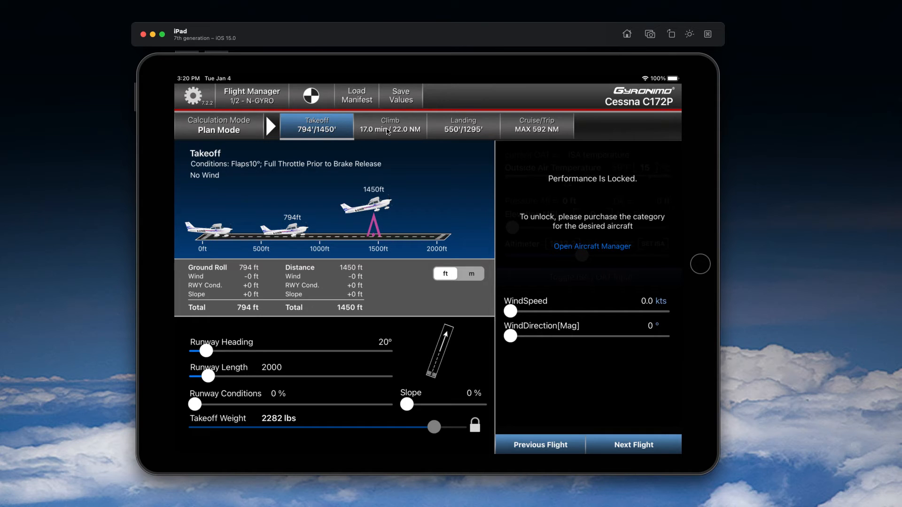
- Review the climb and landing results and return to the weight and balance overview
{"action": "left_click", "coordinate": [390, 125]}
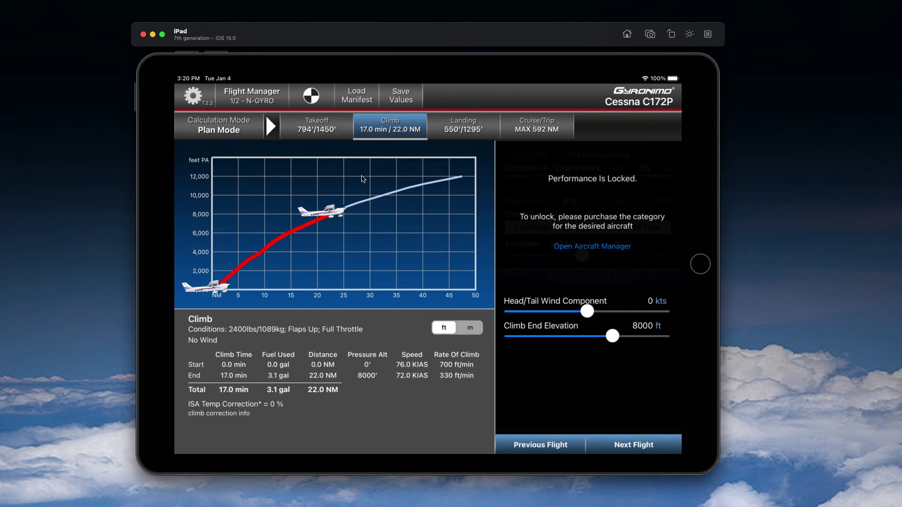
{"action": "mouse_move", "coordinate": [508, 177]}
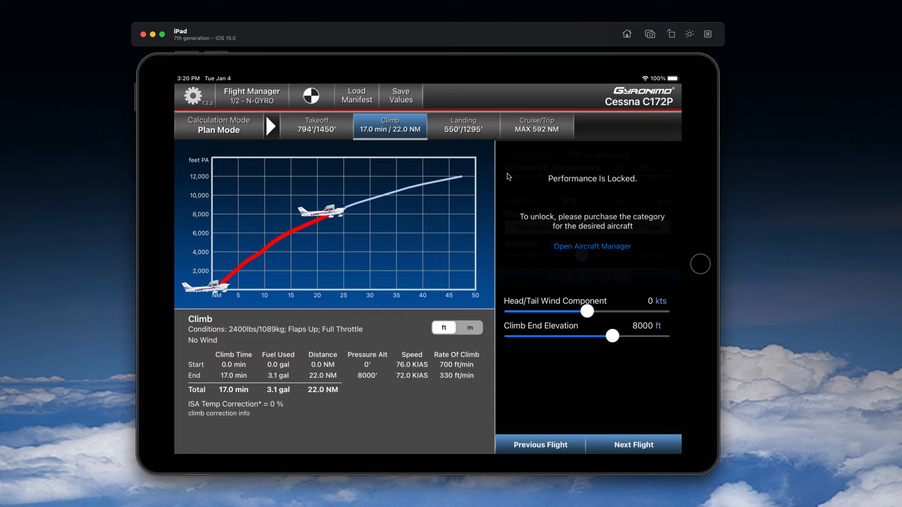
{"action": "left_click", "coordinate": [464, 126]}
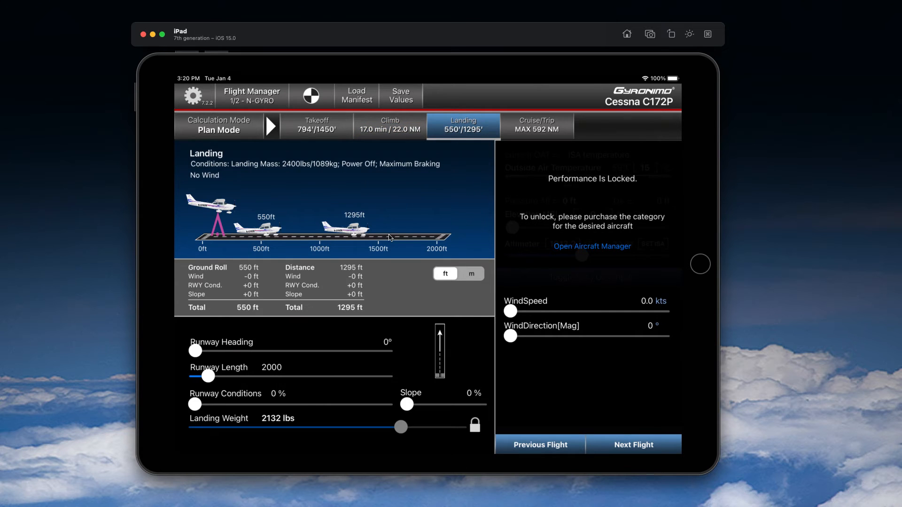
{"action": "left_click", "coordinate": [537, 125]}
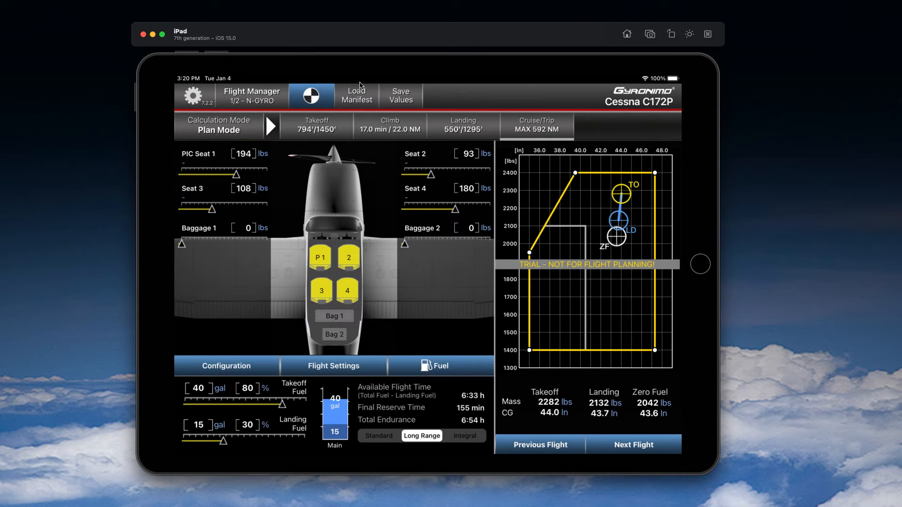
- View the C172P load manifest and scroll to its signature section
{"action": "left_click", "coordinate": [357, 96]}
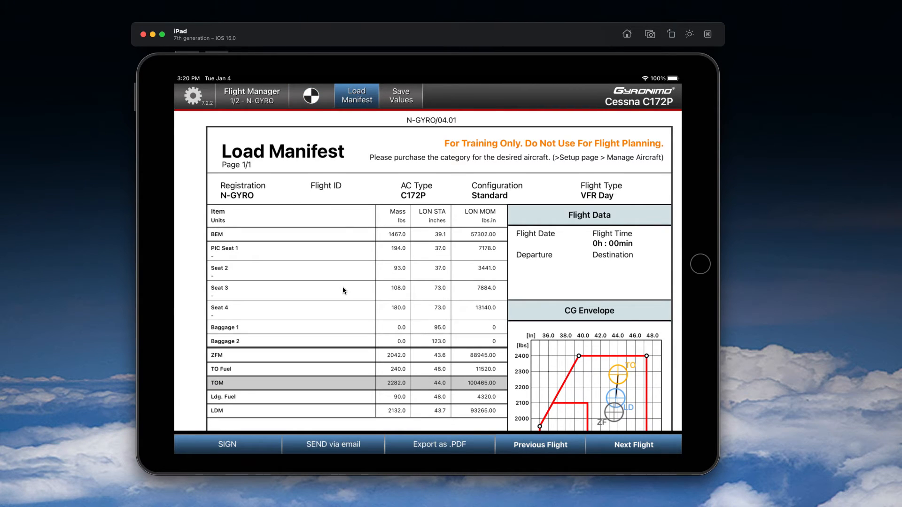
{"action": "scroll", "scroll_direction": "down", "scroll_amount": 3}
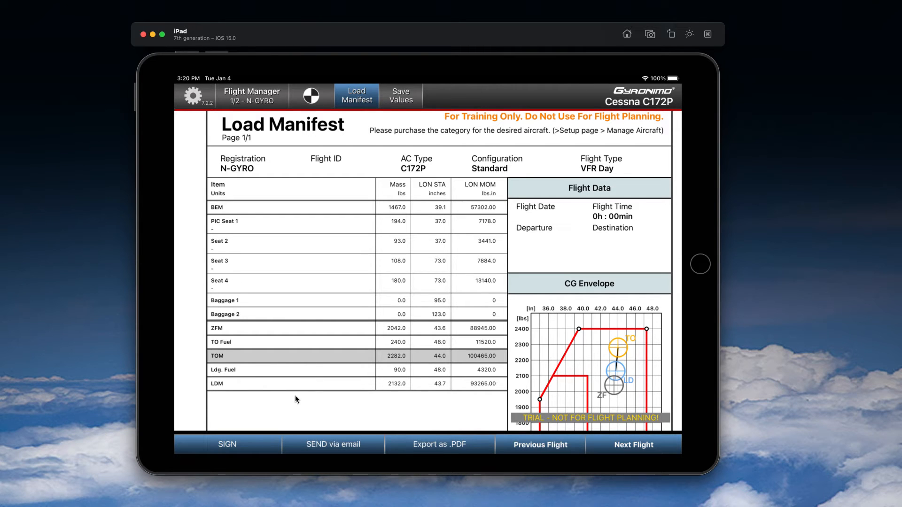
{"action": "scroll", "scroll_direction": "down", "scroll_amount": 3}
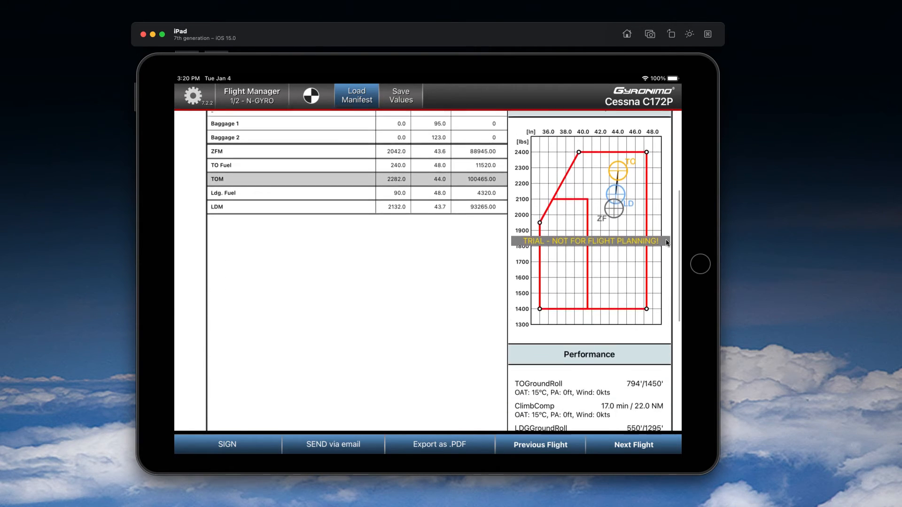
{"action": "scroll", "scroll_direction": "down", "scroll_amount": 3}
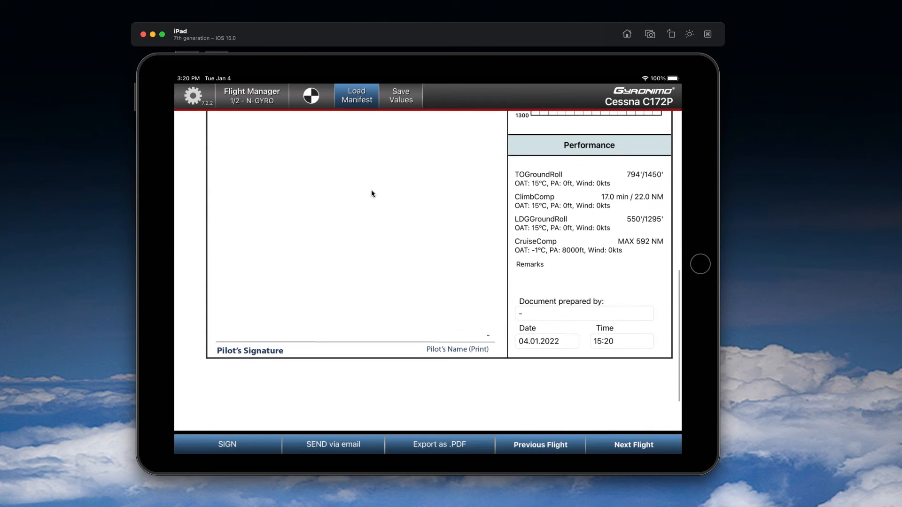
- Sign the manifest as pilot and return to the weight and balance overview
{"action": "left_click", "coordinate": [227, 444]}
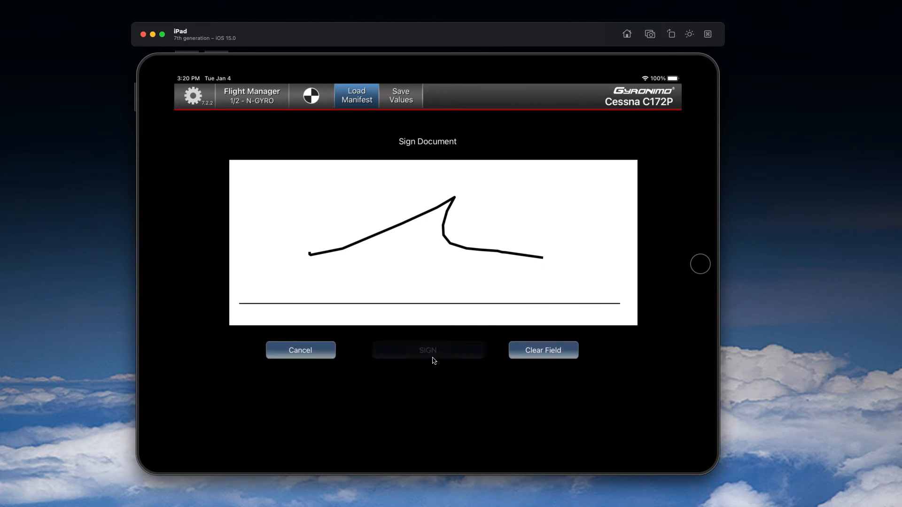
{"action": "left_click", "coordinate": [428, 350]}
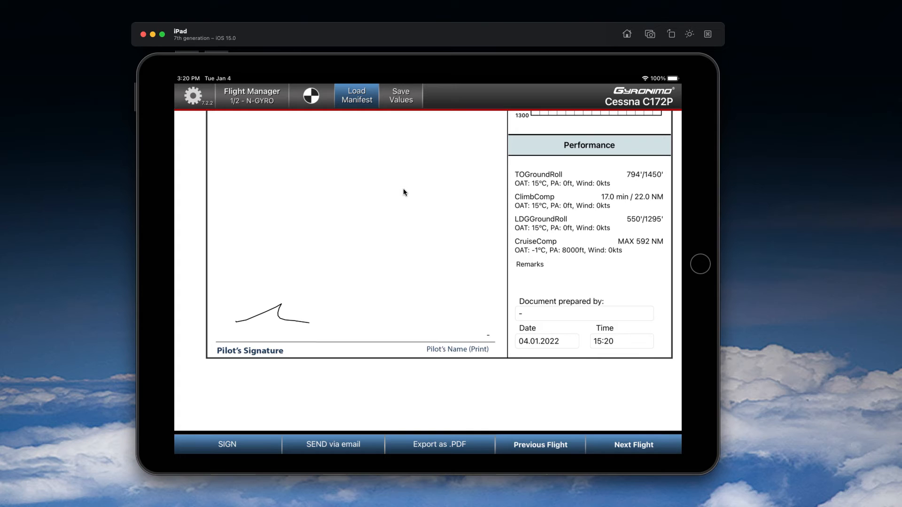
{"action": "mouse_move", "coordinate": [341, 470]}
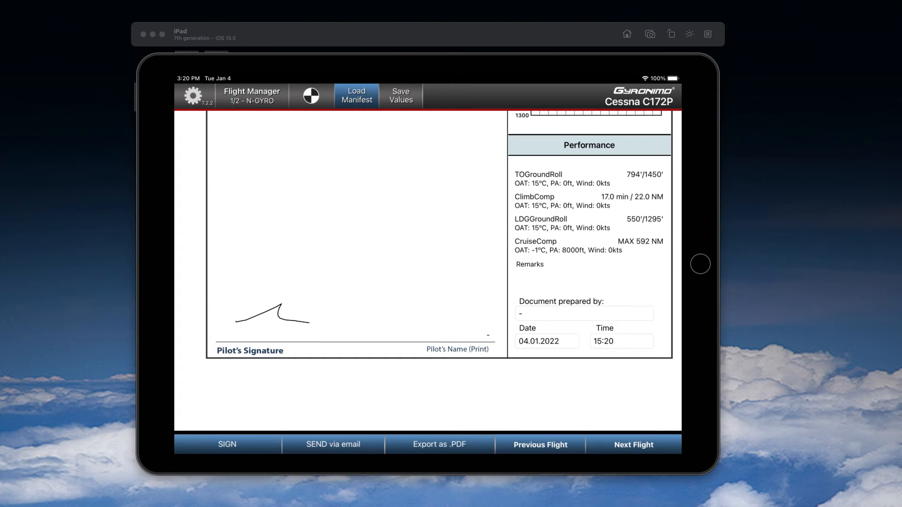
{"action": "mouse_move", "coordinate": [406, 481]}
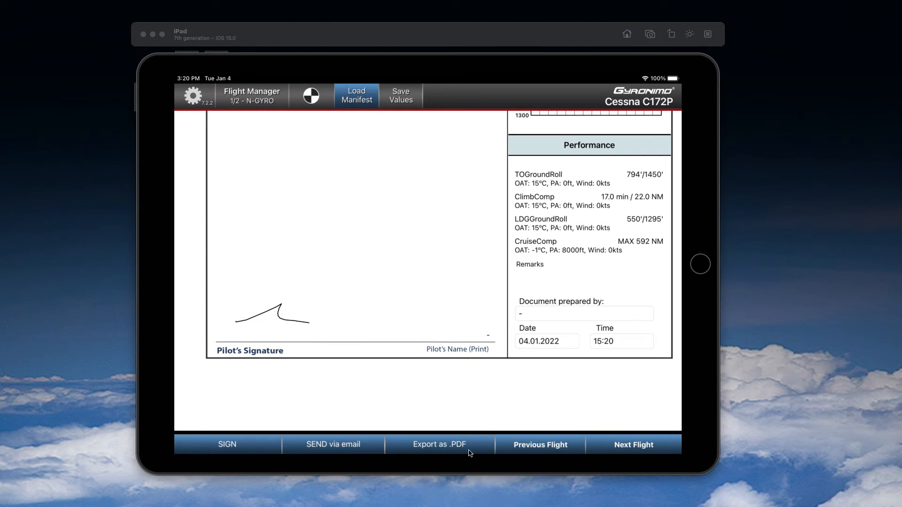
{"action": "mouse_move", "coordinate": [443, 439]}
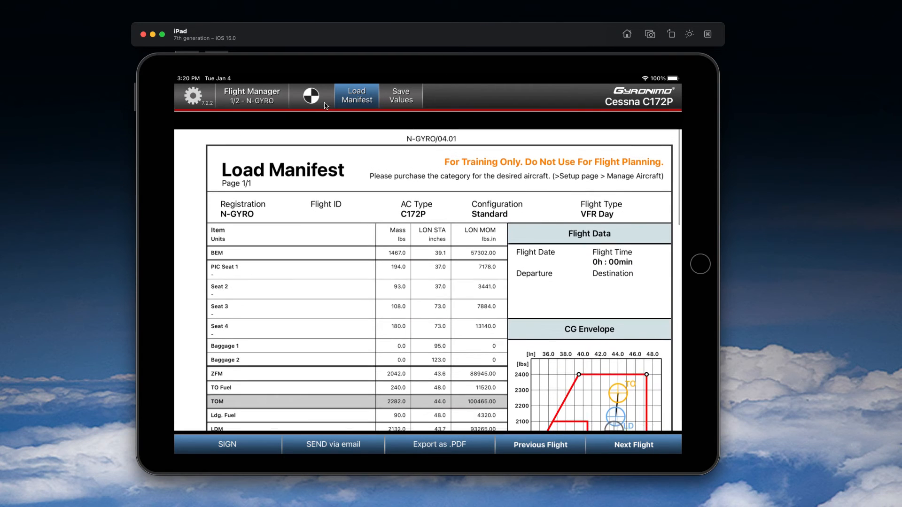
{"action": "left_click", "coordinate": [311, 95]}
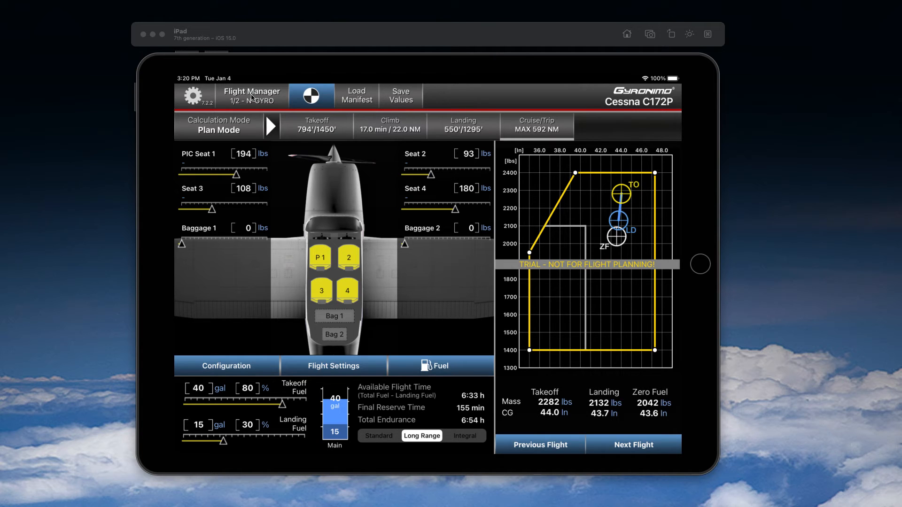
- Check the registered aircraft details from setup, cancel, and reopen the setup page
{"action": "left_click", "coordinate": [193, 96]}
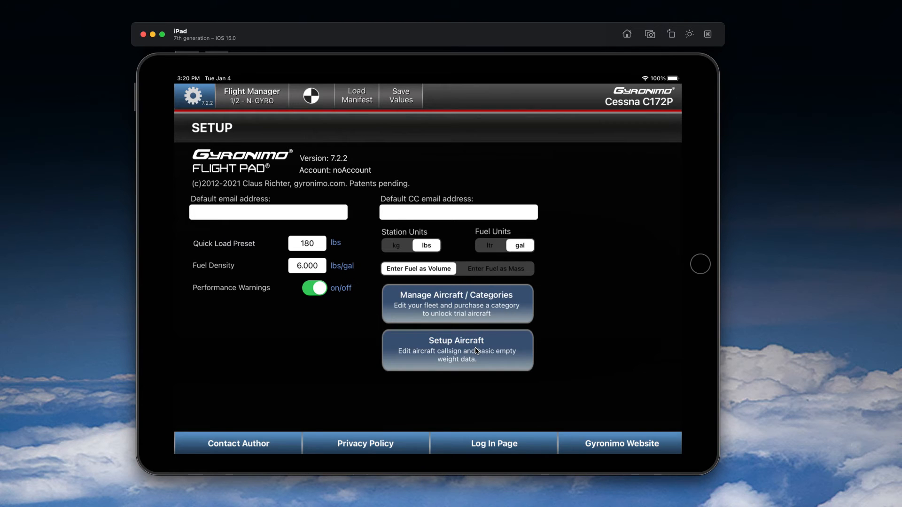
{"action": "left_click", "coordinate": [458, 350]}
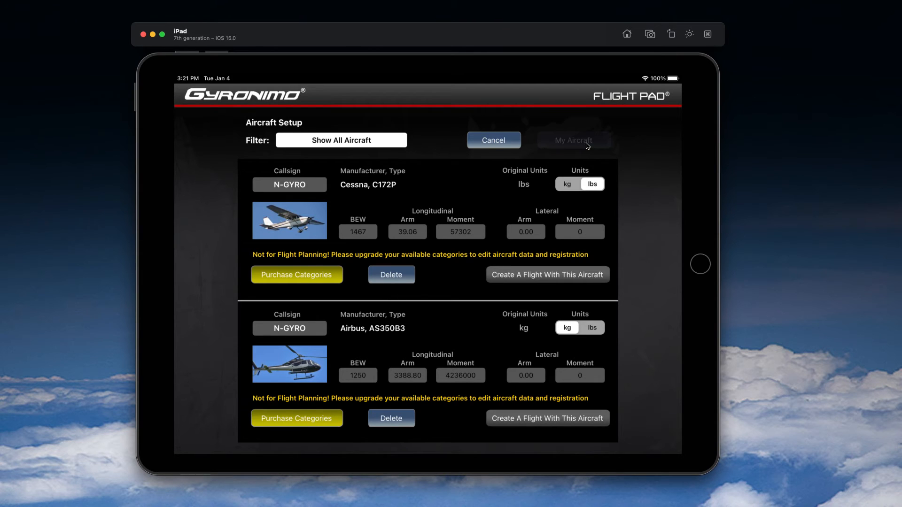
{"action": "left_click", "coordinate": [575, 140]}
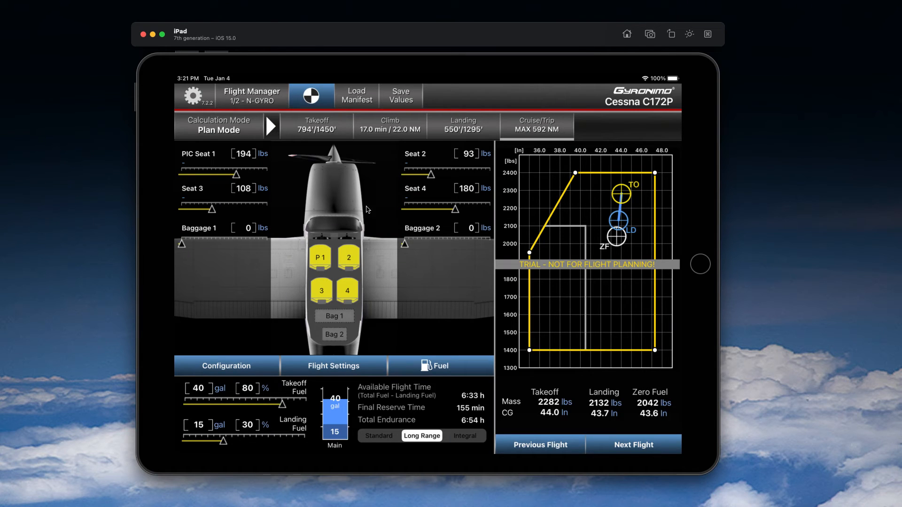
{"action": "mouse_move", "coordinate": [240, 96]}
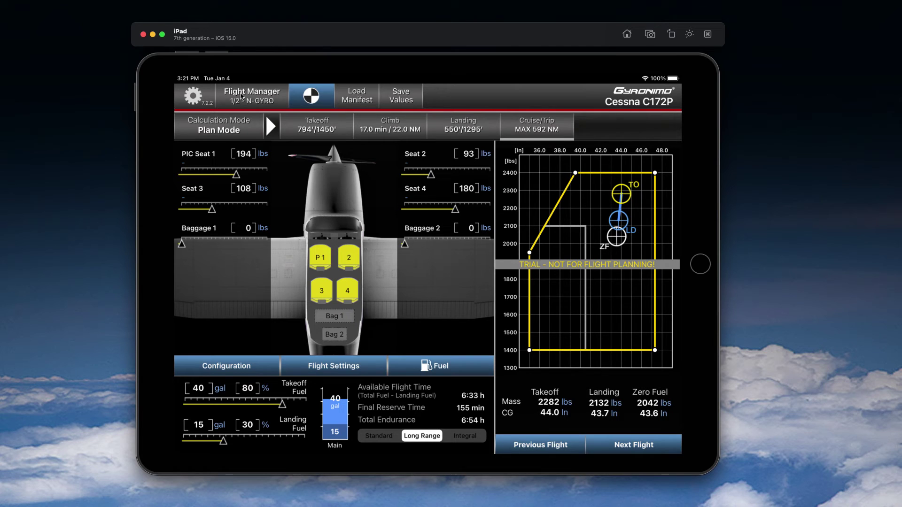
{"action": "left_click", "coordinate": [193, 96]}
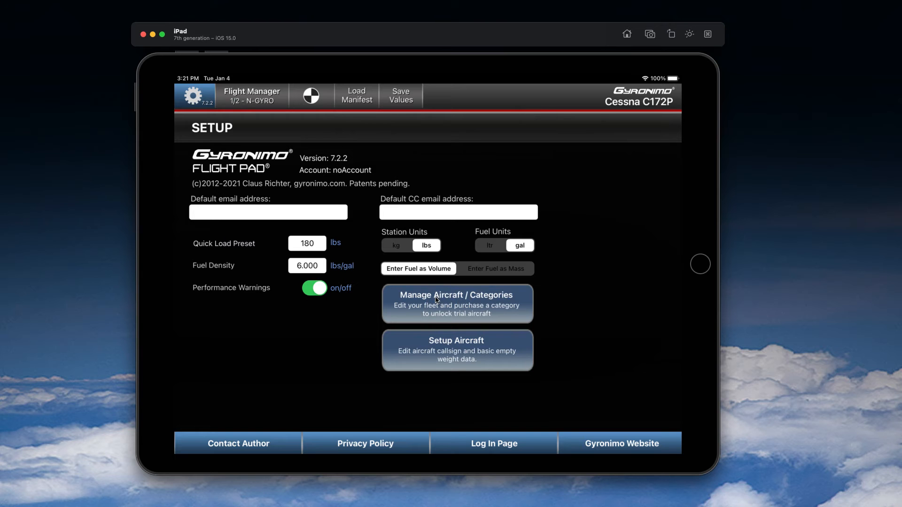
- Remove the Airbus AS350B3 and Cessna C172P from the fleet and filter for Diamond aircraft
{"action": "left_click", "coordinate": [457, 304]}
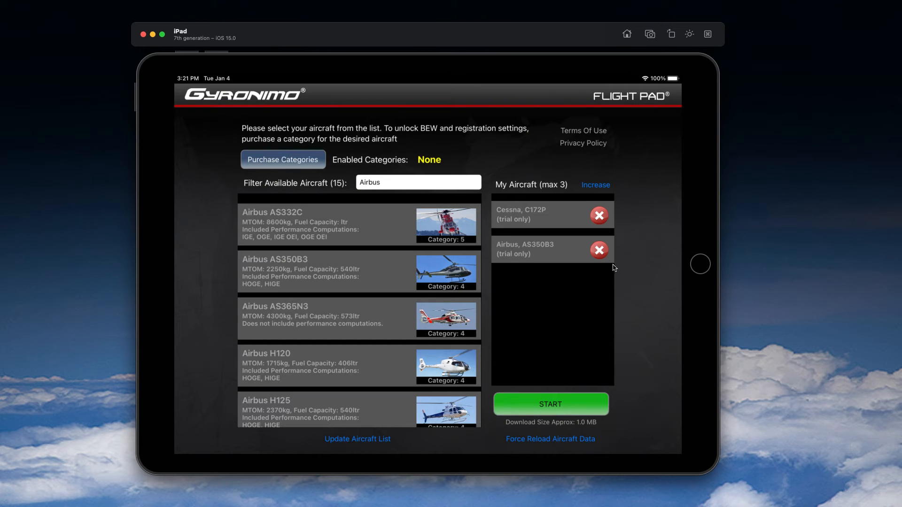
{"action": "left_click", "coordinate": [599, 250]}
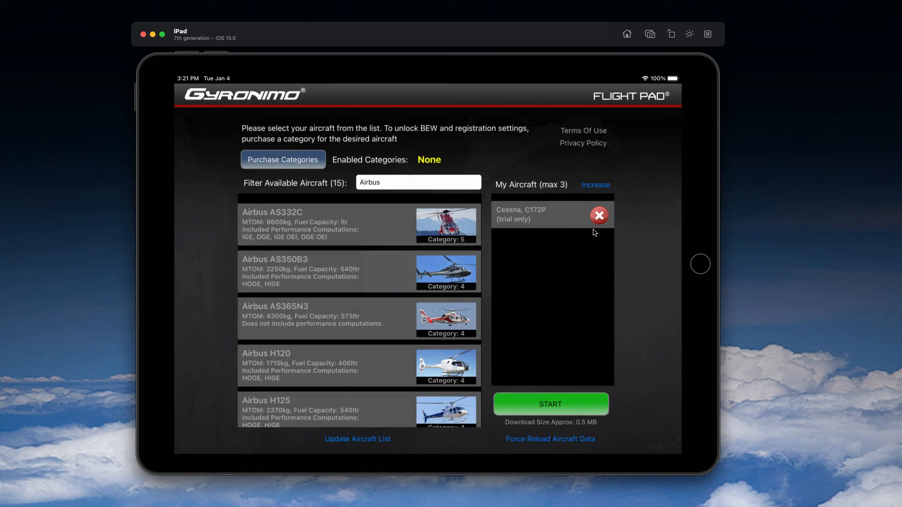
{"action": "left_click", "coordinate": [599, 215]}
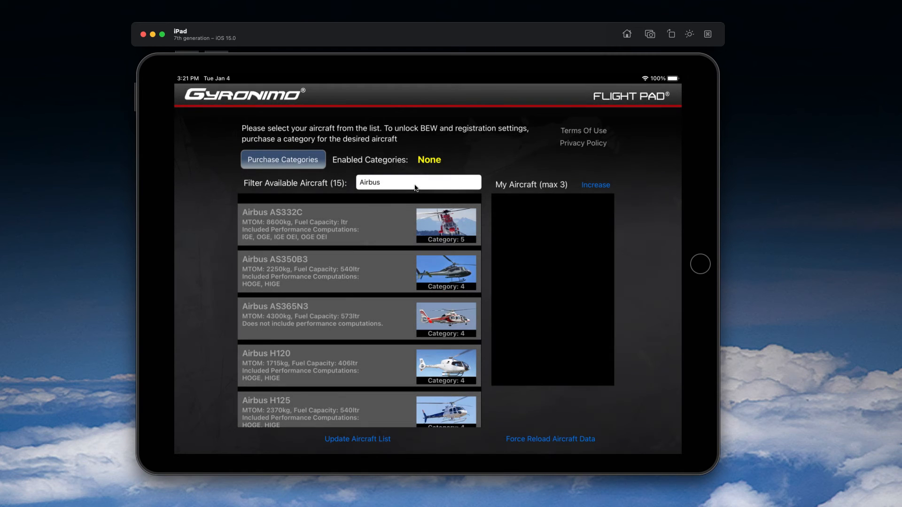
{"action": "left_click", "coordinate": [419, 183]}
{"action": "type", "text": "Diamond"}
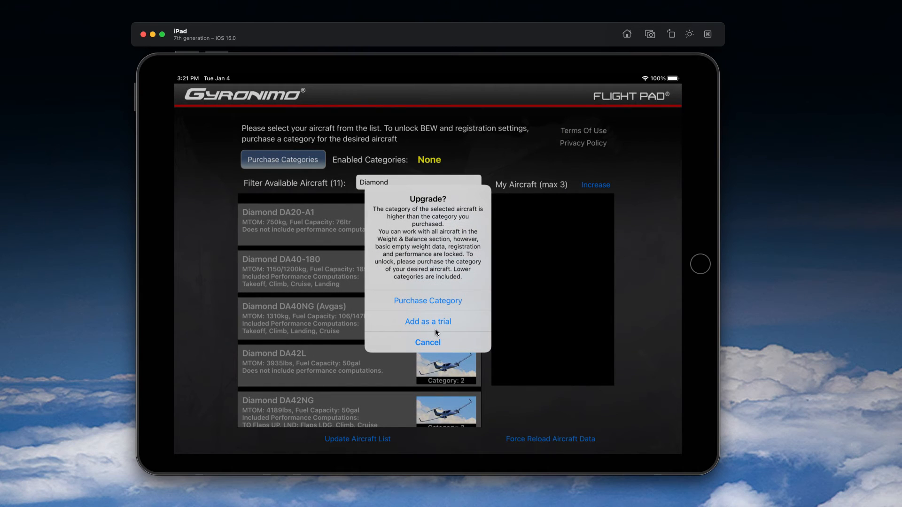
- Add the Diamond DA20-A1 as a trial and create a new flight with it
{"action": "left_click", "coordinate": [428, 321]}
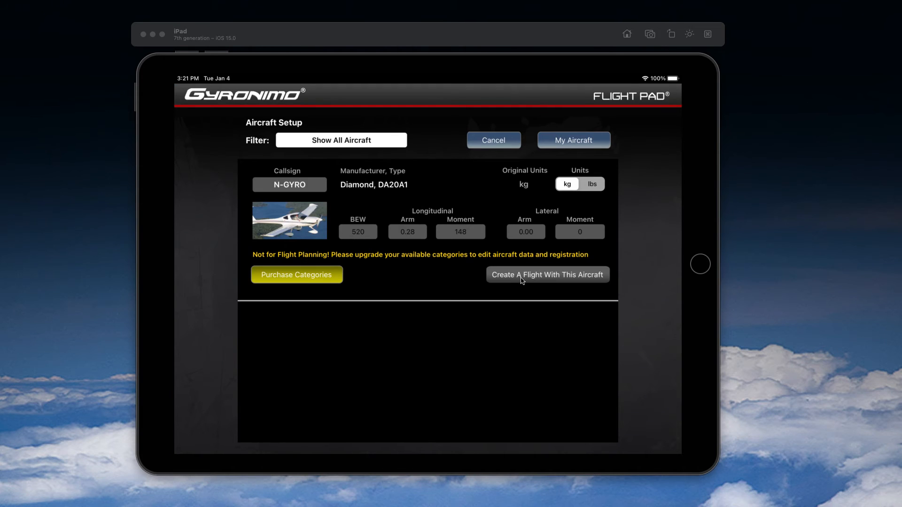
{"action": "left_click", "coordinate": [545, 282]}
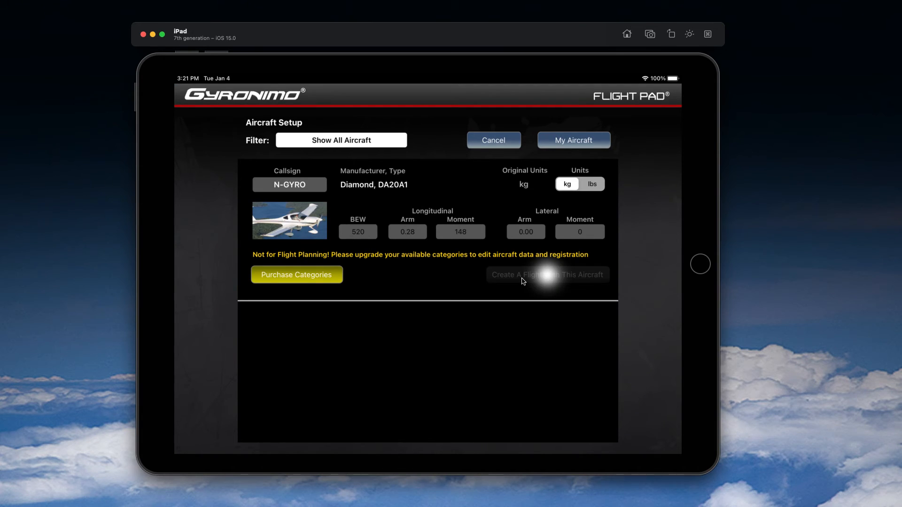
{"action": "left_click", "coordinate": [547, 274]}
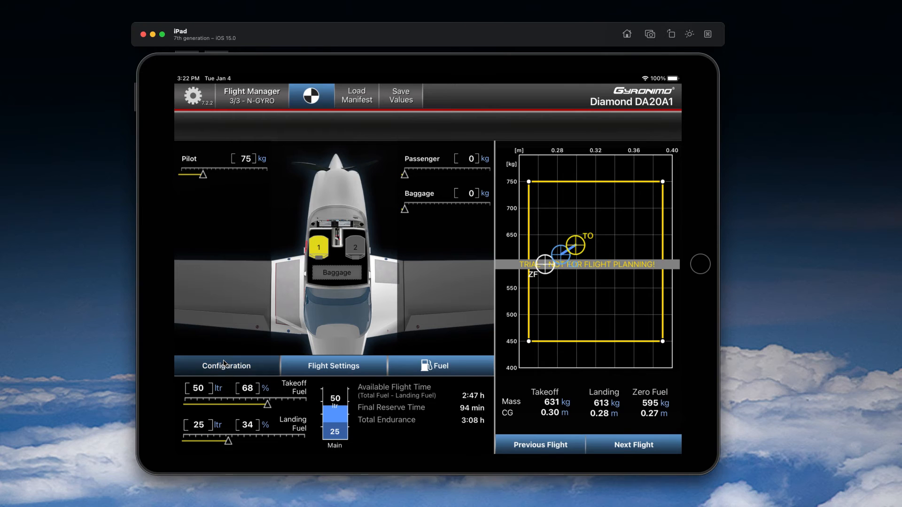
- Check the DA20-A1 interior with the passenger station left in, then bring up the Setup screen
{"action": "left_click", "coordinate": [225, 366]}
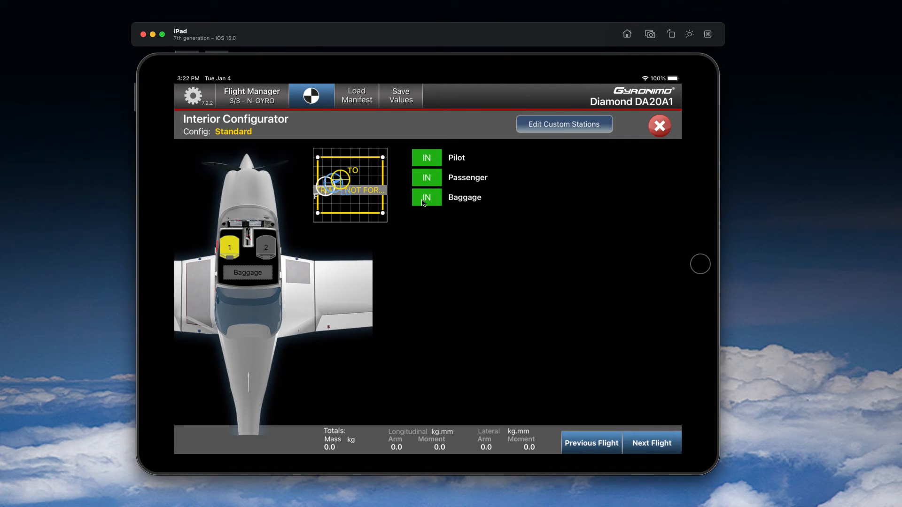
{"action": "left_click", "coordinate": [427, 178]}
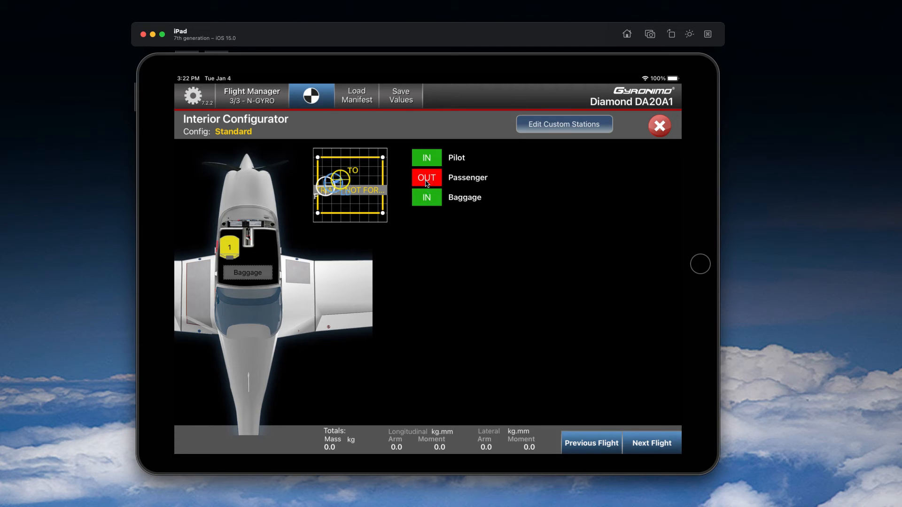
{"action": "left_click", "coordinate": [427, 177]}
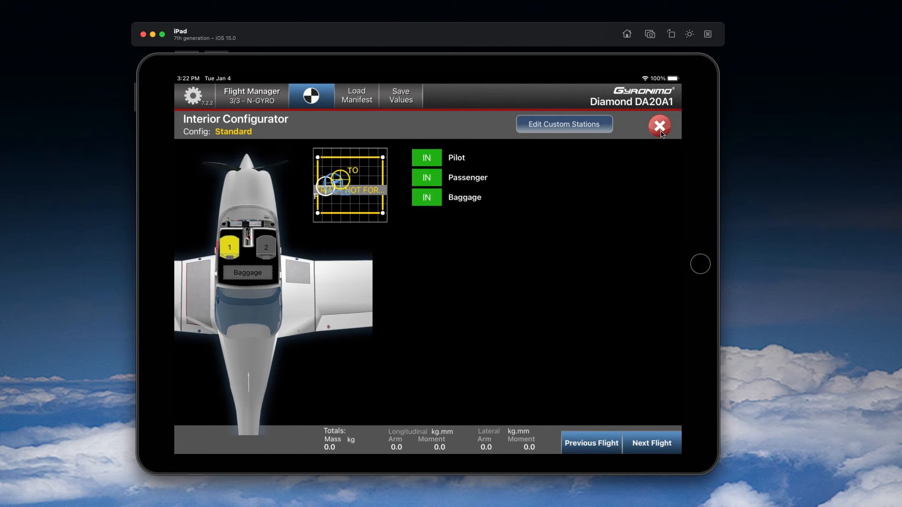
{"action": "left_click", "coordinate": [660, 126]}
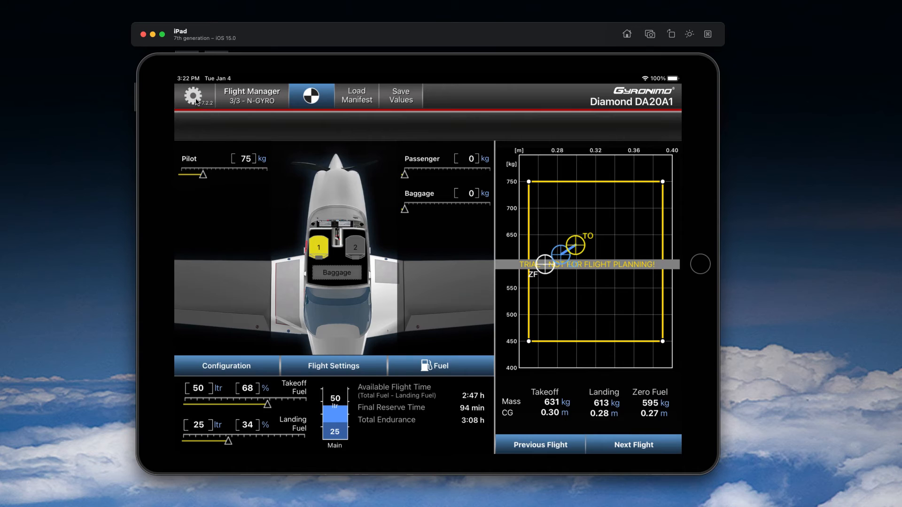
{"action": "left_click", "coordinate": [190, 96]}
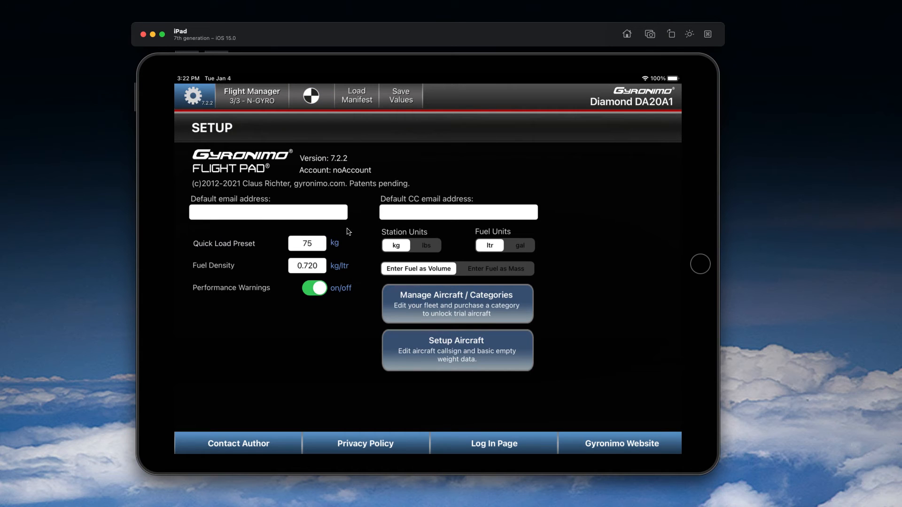
- Filter for Bell, load the Bell B206B3 as a trial and create a new flight with it
{"action": "left_click", "coordinate": [457, 304]}
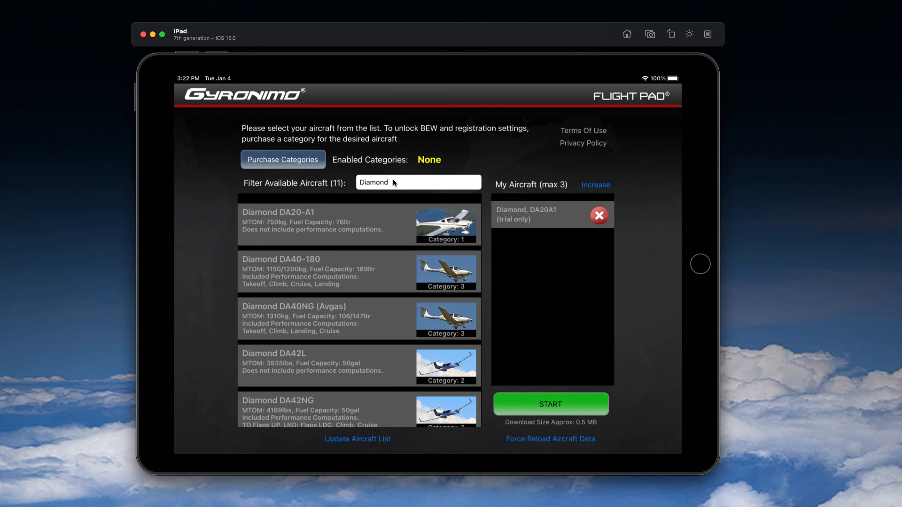
{"action": "left_click", "coordinate": [418, 182]}
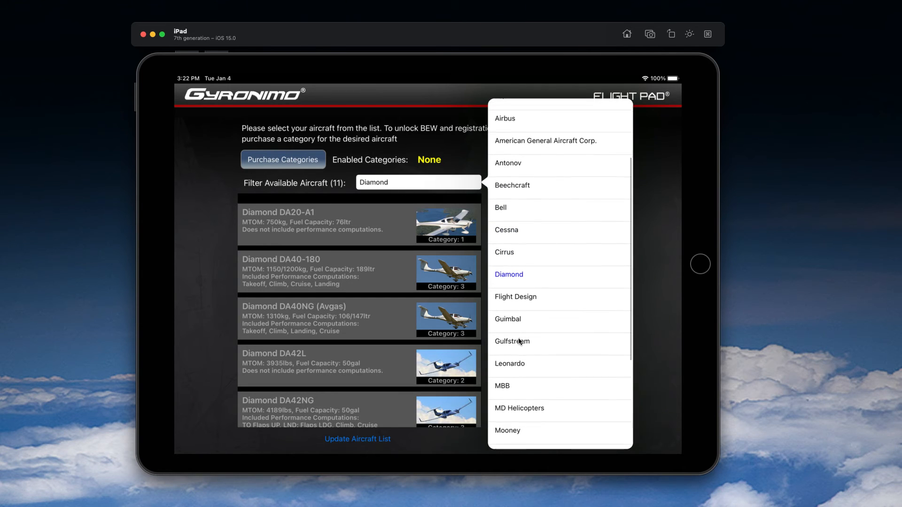
{"action": "left_click", "coordinate": [500, 208]}
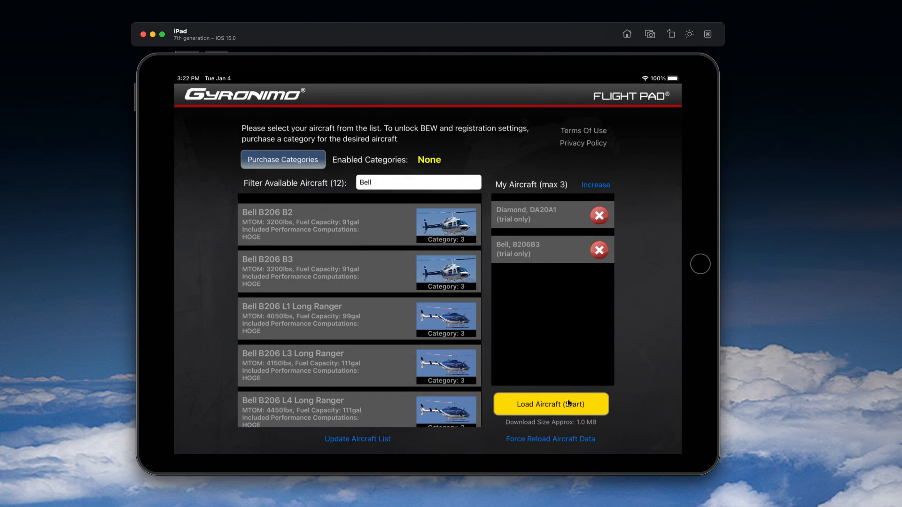
{"action": "left_click", "coordinate": [550, 404]}
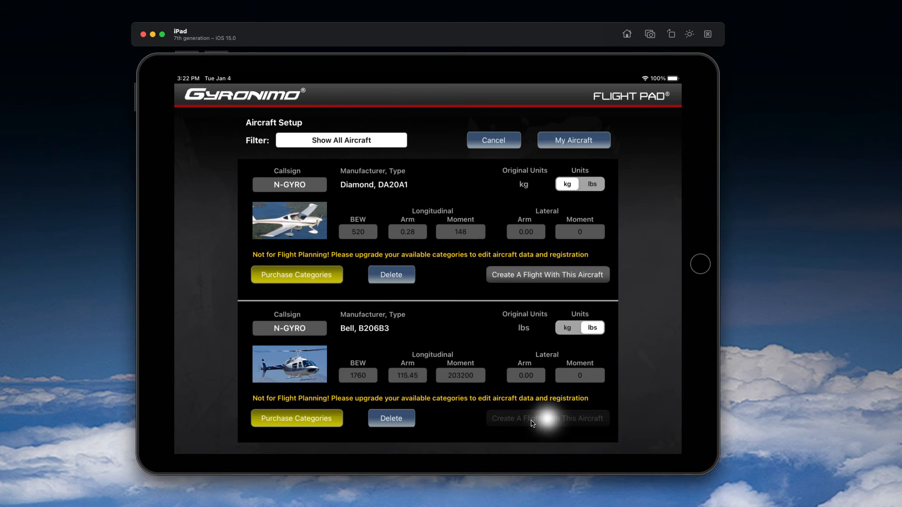
{"action": "left_click", "coordinate": [547, 418]}
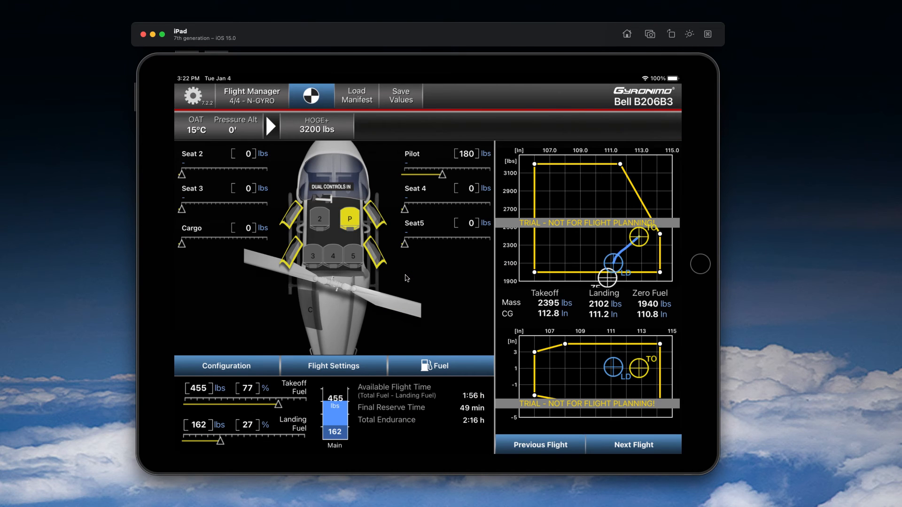
{"action": "mouse_move", "coordinate": [308, 366]}
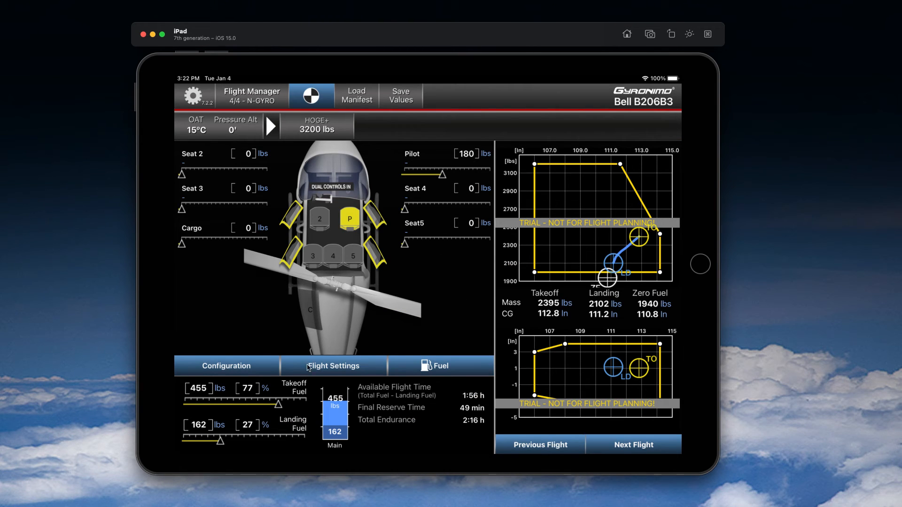
- Take the Bell B206B3's doors out in the interior configuration
{"action": "left_click", "coordinate": [225, 366]}
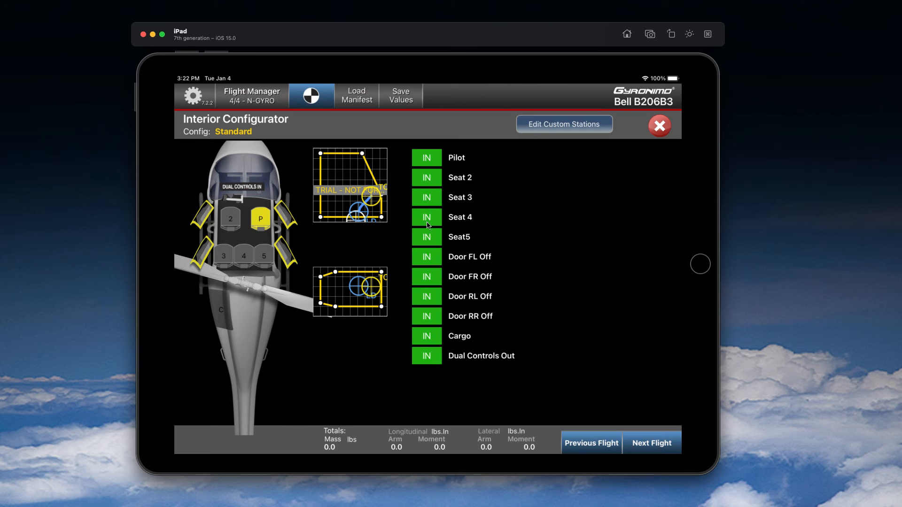
{"action": "left_click", "coordinate": [427, 257]}
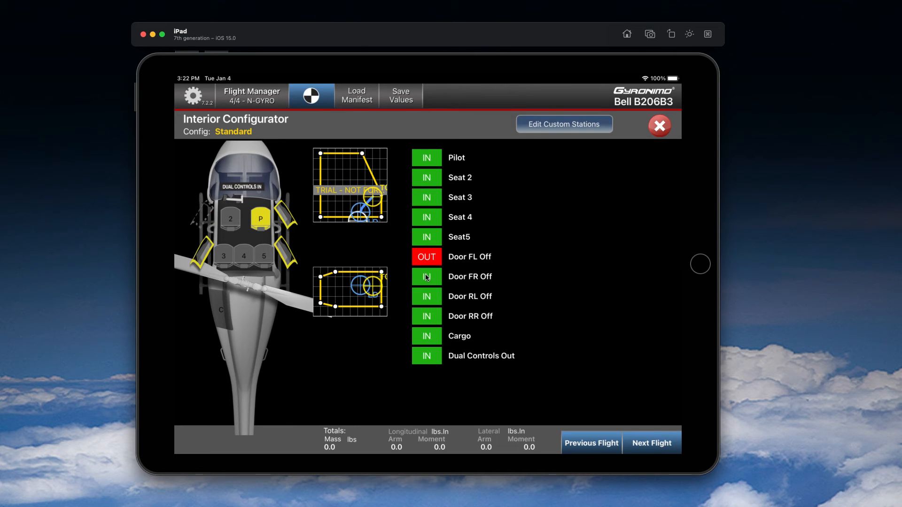
{"action": "left_click", "coordinate": [426, 276]}
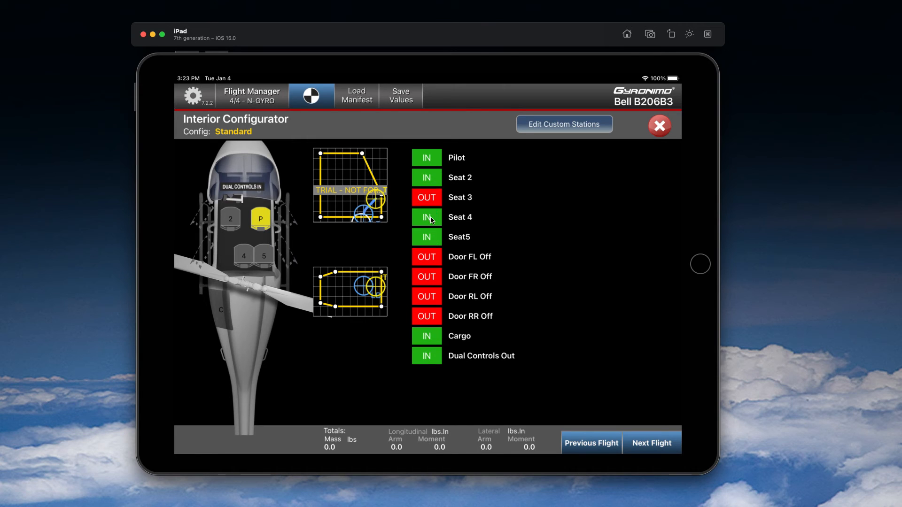
- Toggle seats 4 and 5 out and back in so all seats, cargo and dual controls stay installed
{"action": "left_click", "coordinate": [426, 197]}
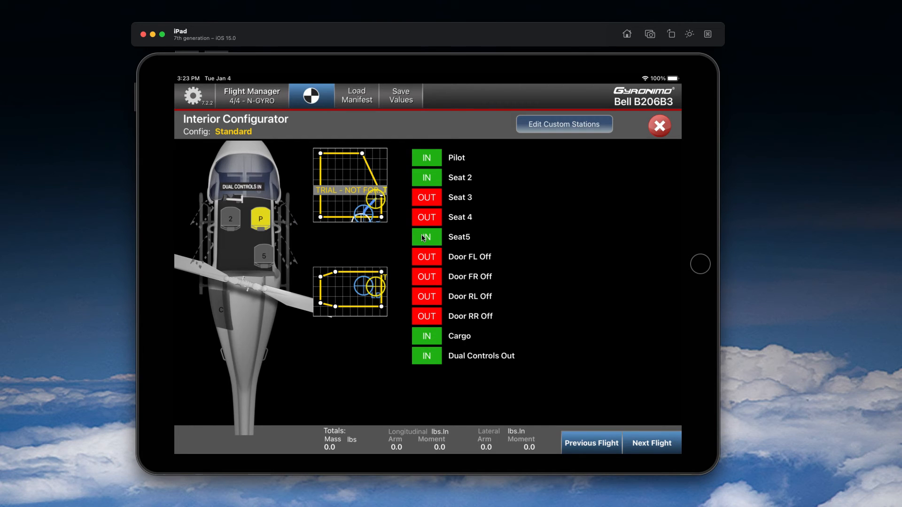
{"action": "left_click", "coordinate": [426, 237]}
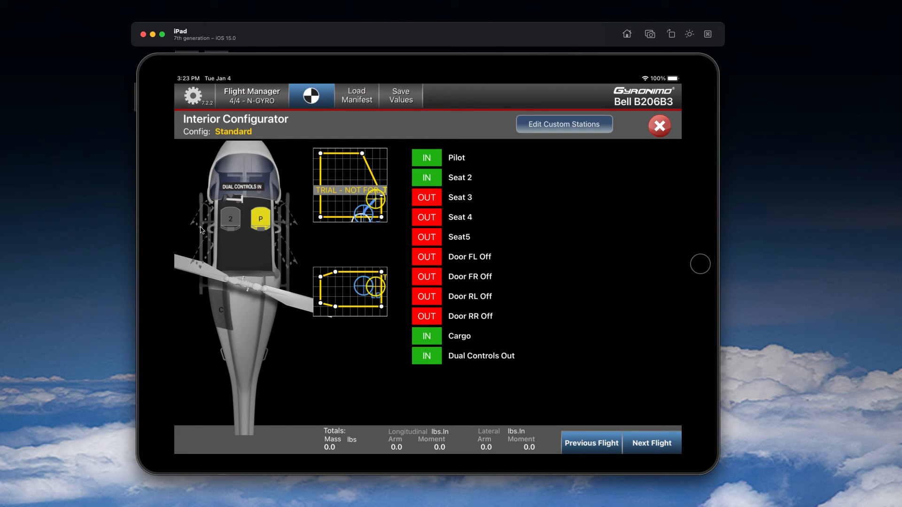
{"action": "mouse_move", "coordinate": [302, 206]}
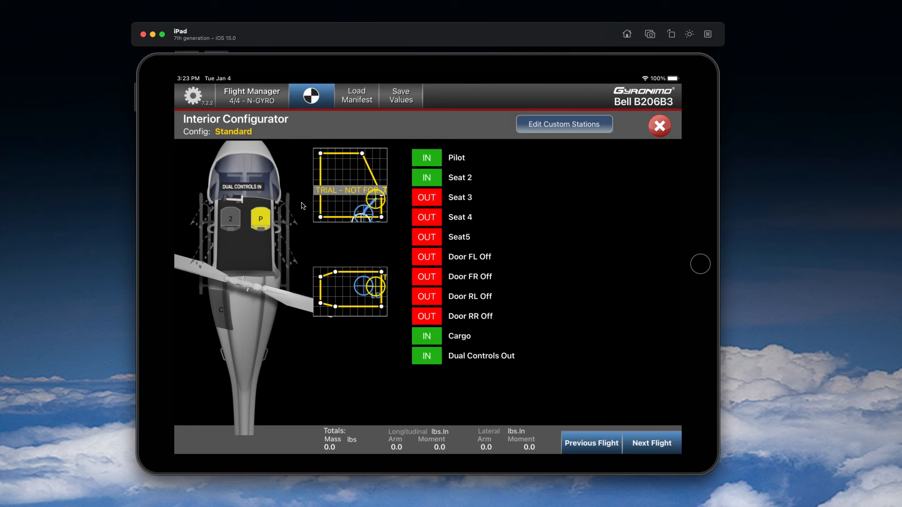
{"action": "mouse_move", "coordinate": [265, 267]}
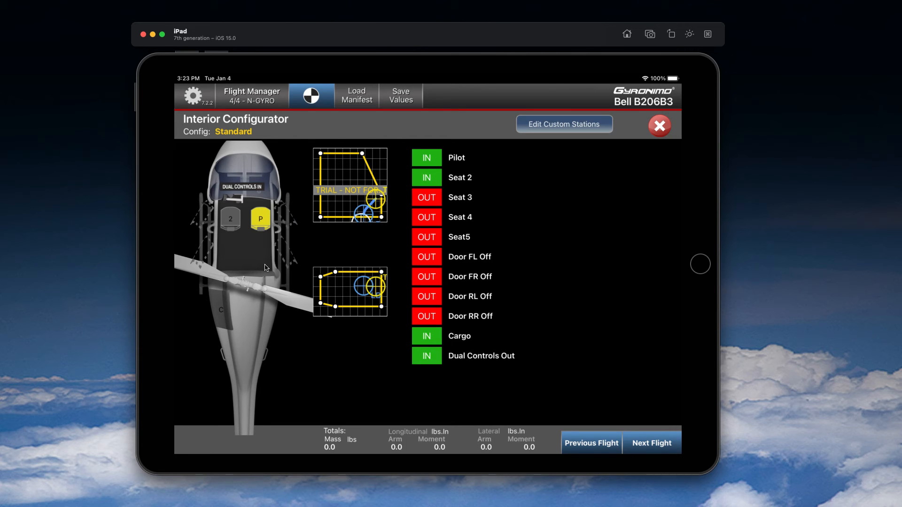
{"action": "left_click", "coordinate": [426, 197]}
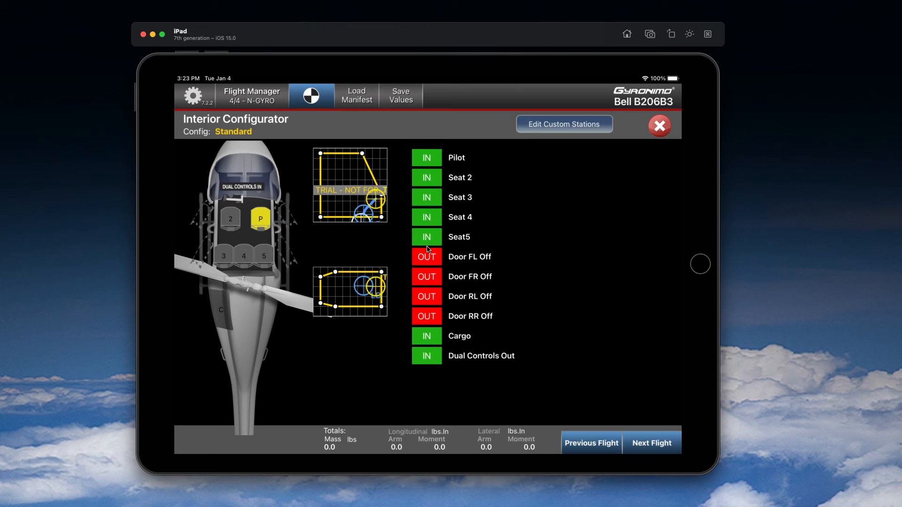
{"action": "mouse_move", "coordinate": [215, 248]}
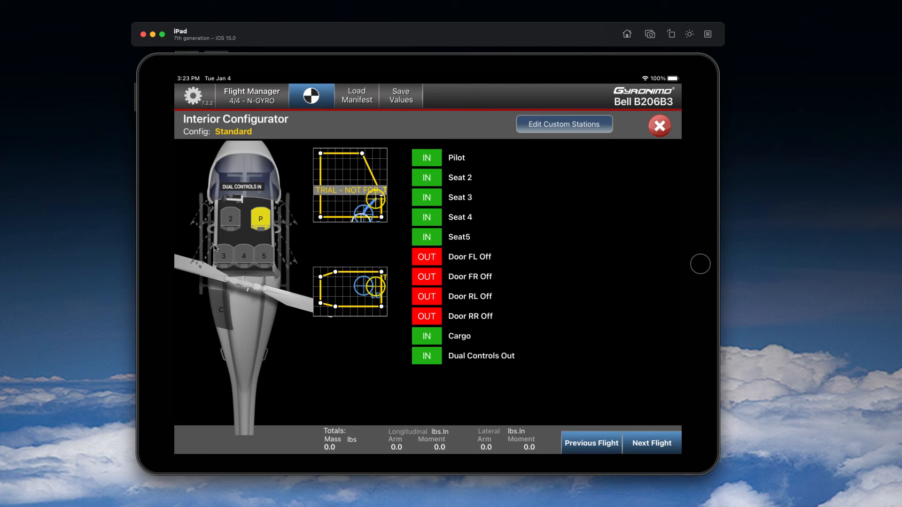
{"action": "mouse_move", "coordinate": [507, 198]}
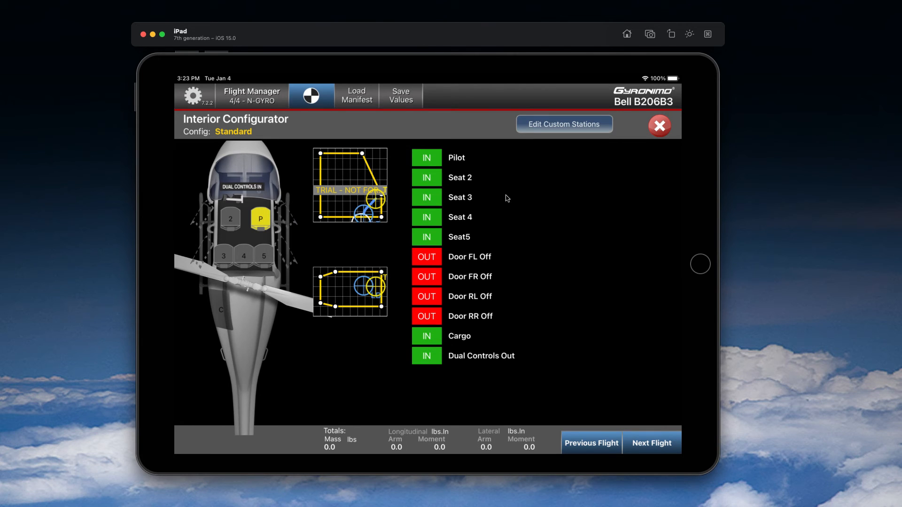
{"action": "left_click", "coordinate": [564, 124]}
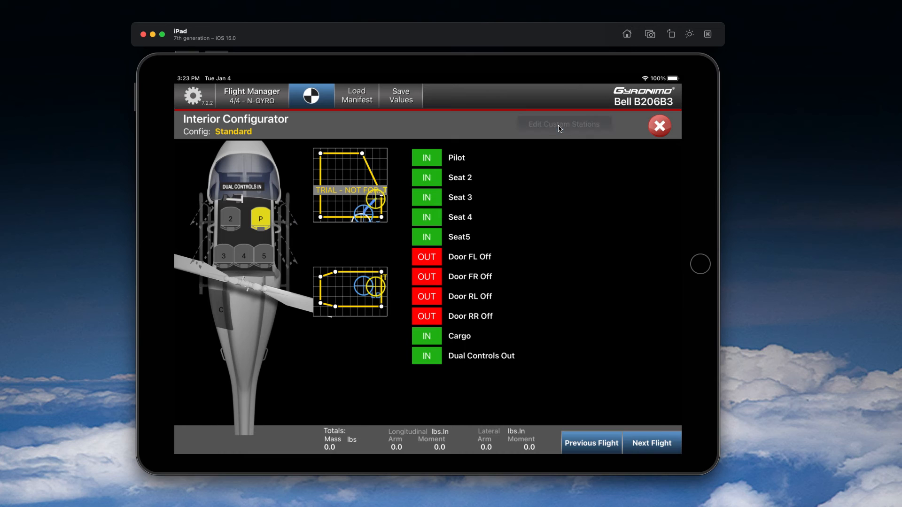
- Name the new custom station 'basket'
{"action": "left_click", "coordinate": [564, 124]}
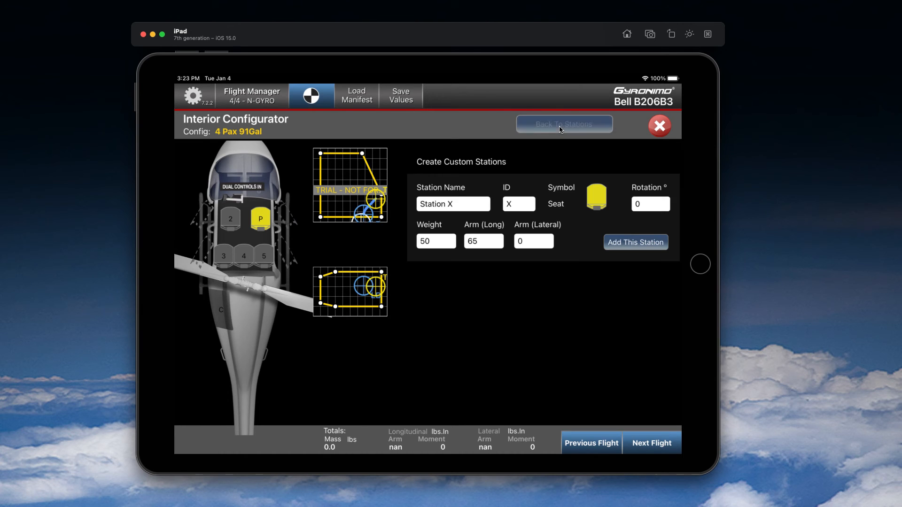
{"action": "left_click", "coordinate": [453, 204]}
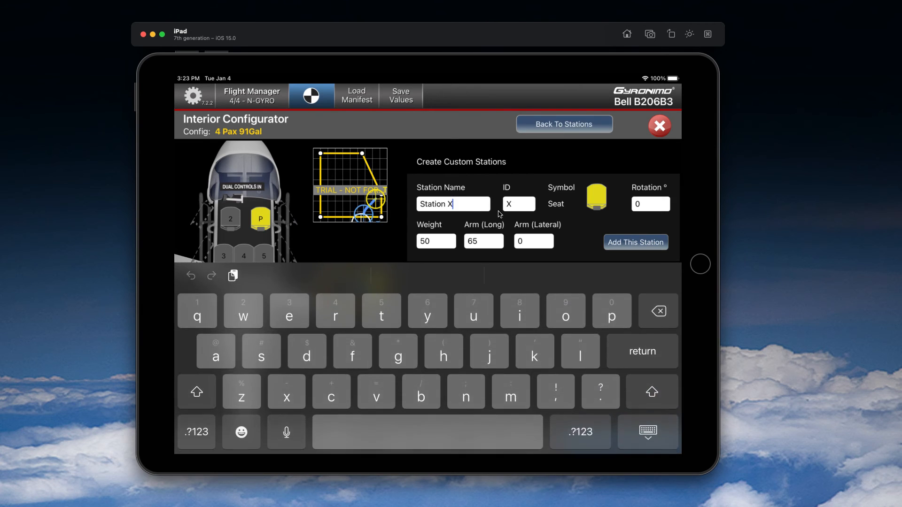
{"action": "type", "text": "b"}
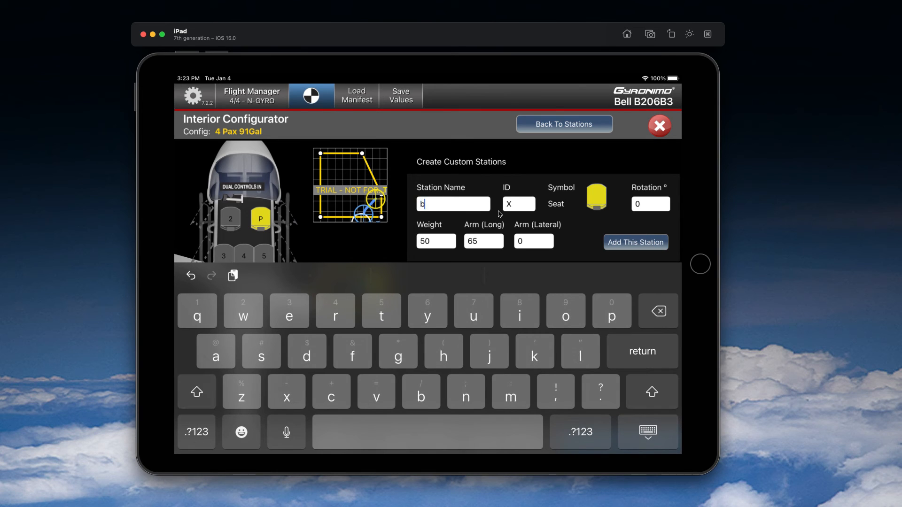
{"action": "type", "text": "asket"}
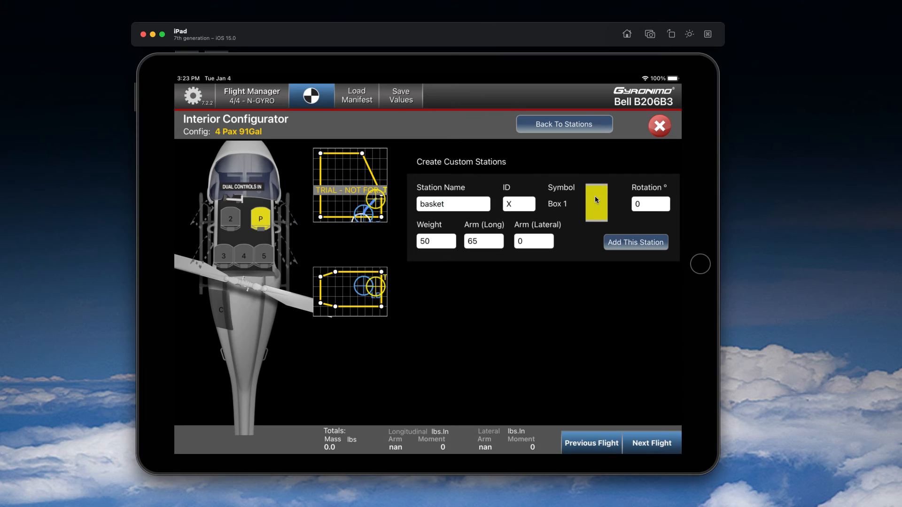
- Give the basket station a basket symbol, weight 50 and longitudinal arm 70
{"action": "left_click", "coordinate": [596, 201]}
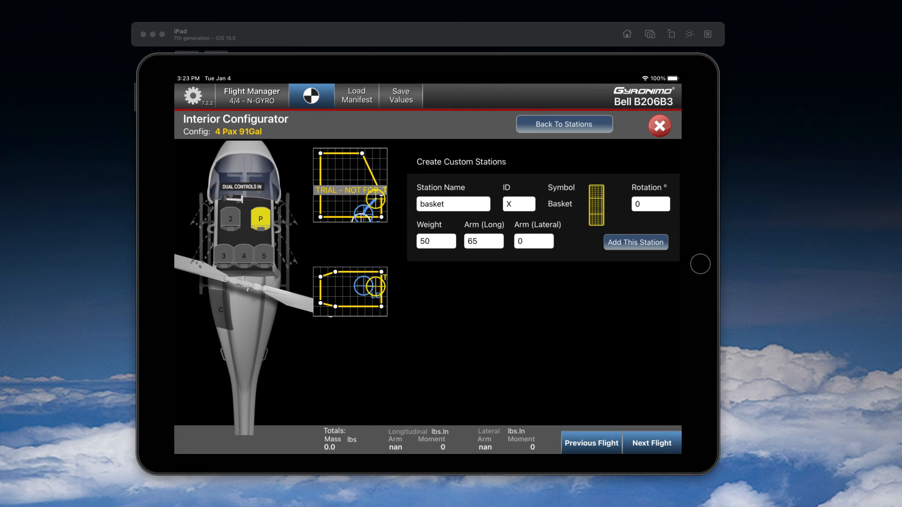
{"action": "left_click", "coordinate": [436, 219]}
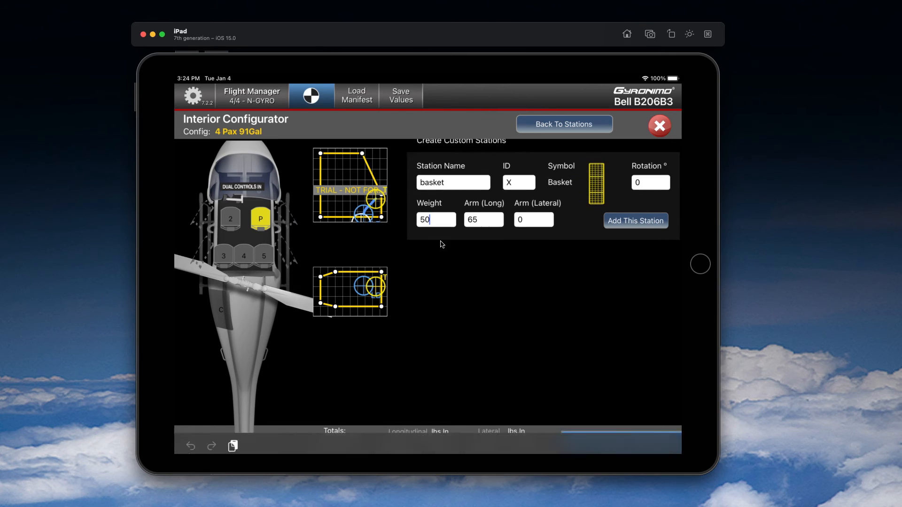
{"action": "left_click", "coordinate": [436, 220]}
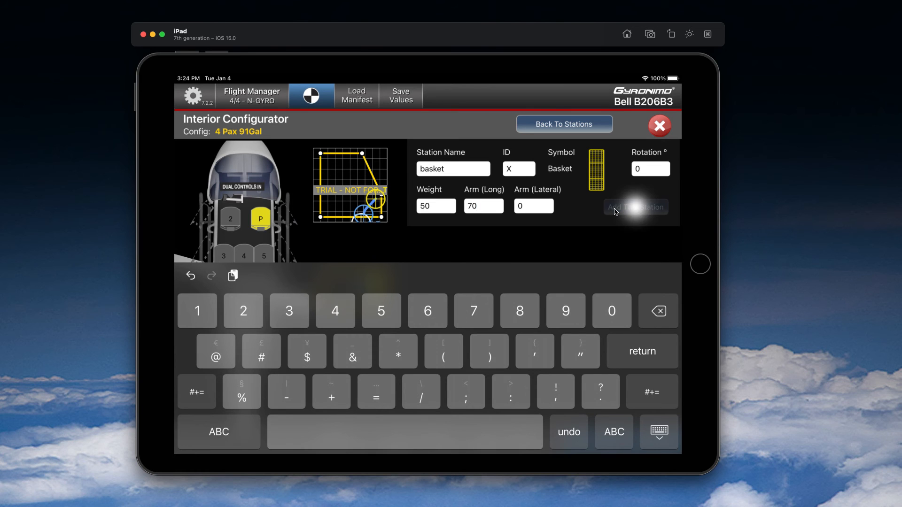
- Add the basket station with lateral arm 30 and longitudinal arm 70, then return to the stations list
{"action": "left_click", "coordinate": [635, 206]}
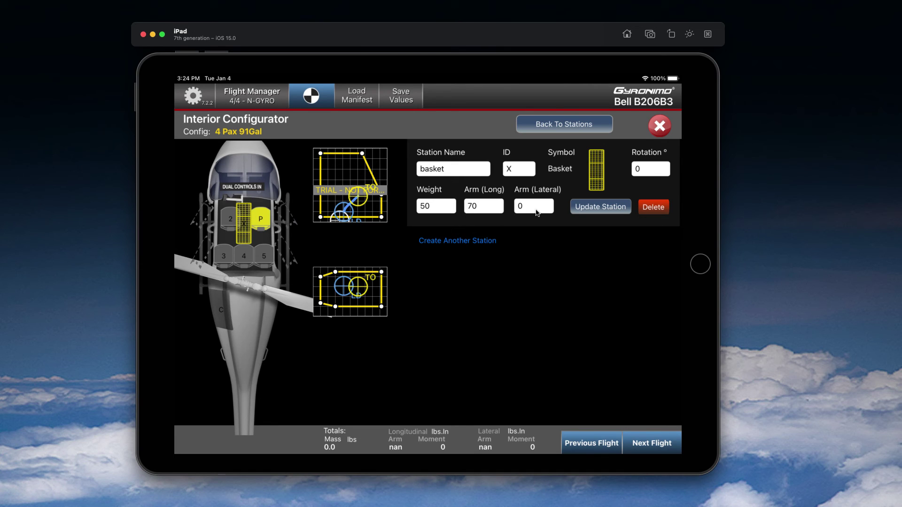
{"action": "mouse_move", "coordinate": [530, 208]}
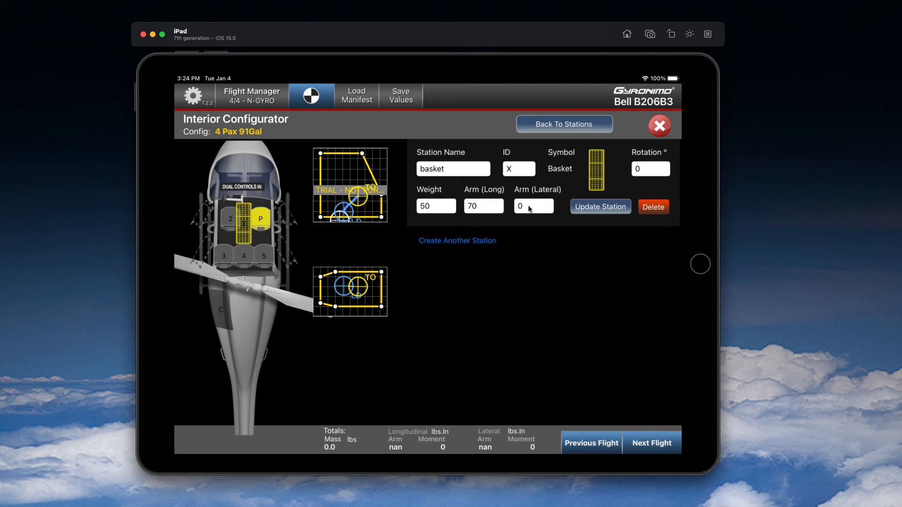
{"action": "mouse_move", "coordinate": [523, 192]}
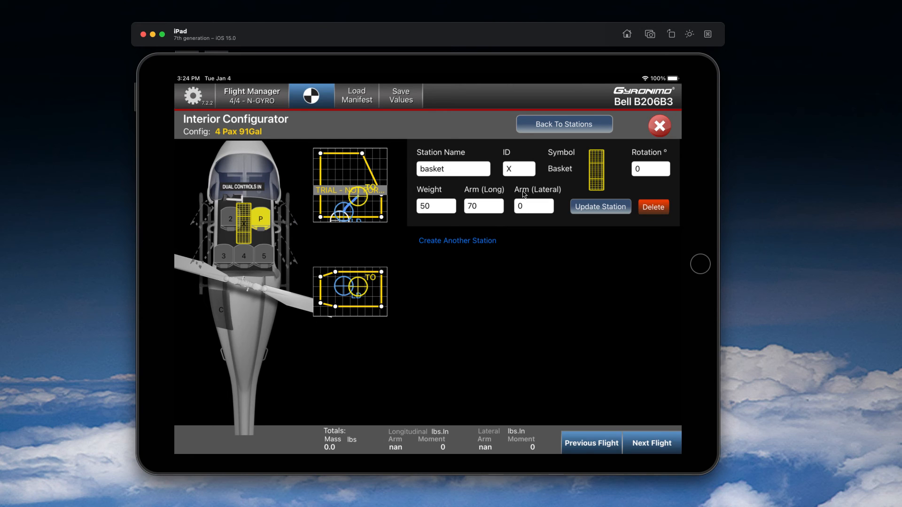
{"action": "left_click", "coordinate": [534, 206]}
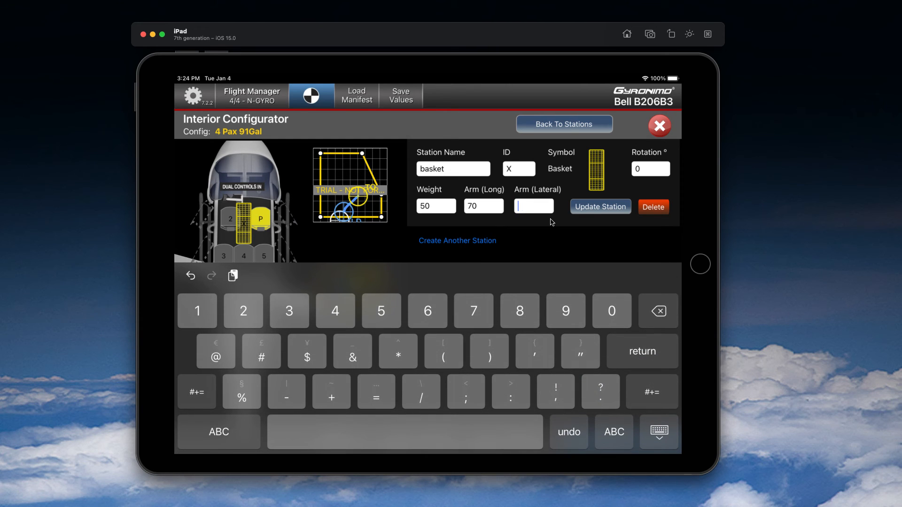
{"action": "left_click", "coordinate": [600, 207]}
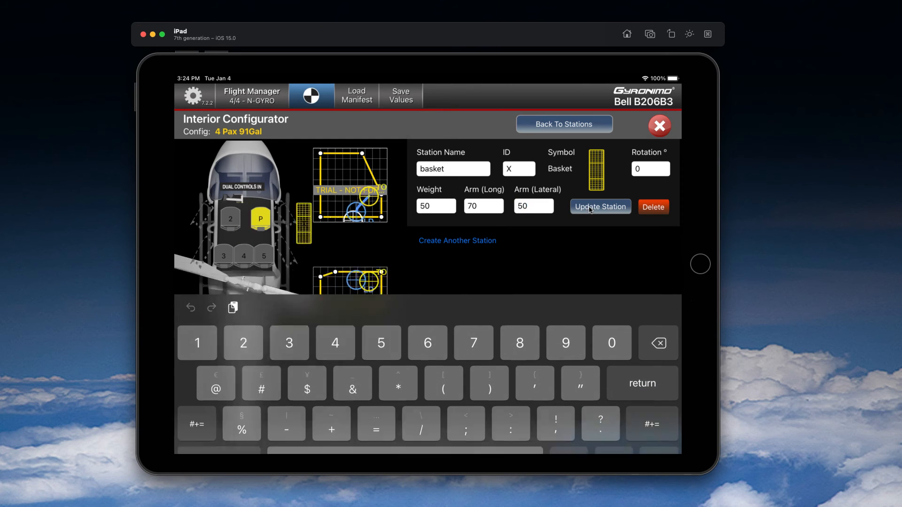
{"action": "left_click", "coordinate": [533, 206]}
{"action": "type", "text": "30"}
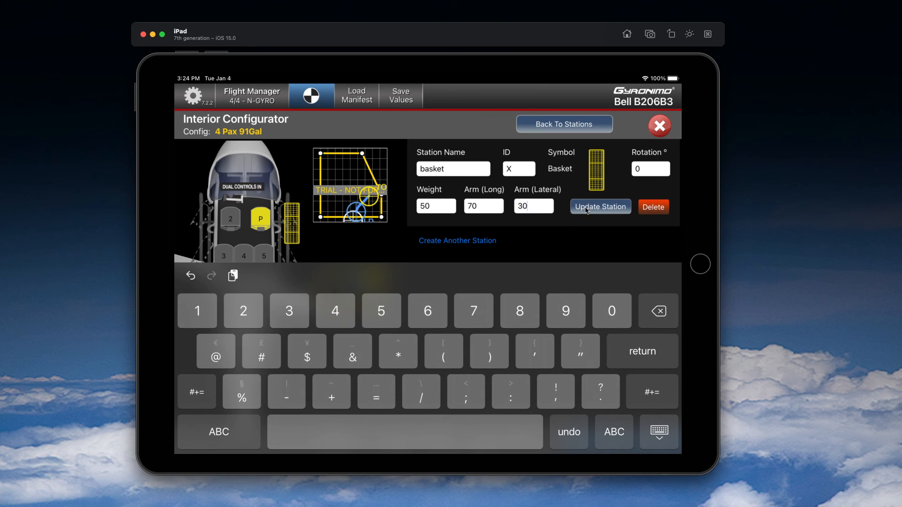
{"action": "left_click", "coordinate": [601, 206]}
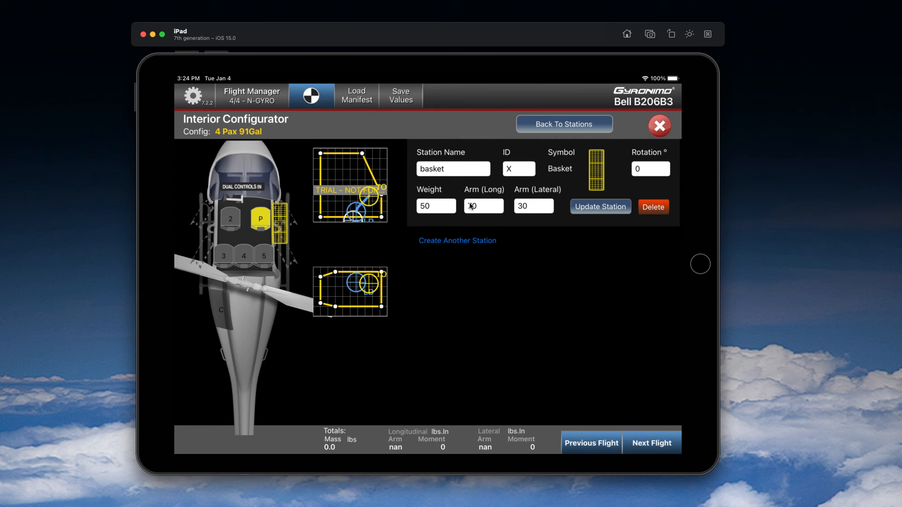
{"action": "type", "text": "70"}
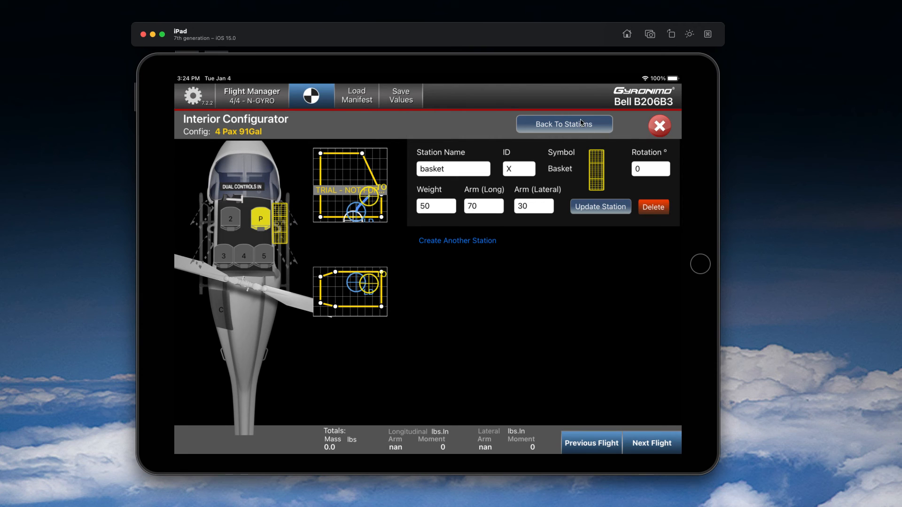
{"action": "left_click", "coordinate": [564, 124]}
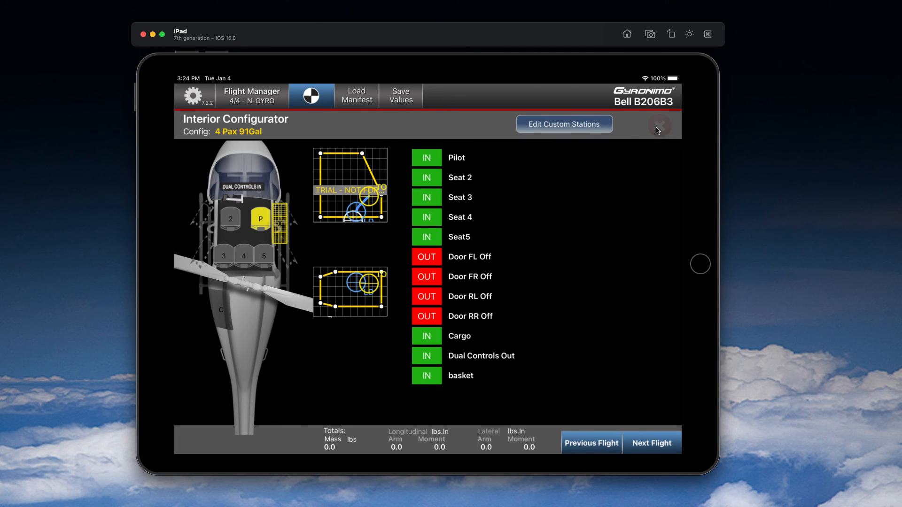
- Close the configurator, load the basket to 117 lbs and bring up the Flight Manager
{"action": "left_click", "coordinate": [657, 124]}
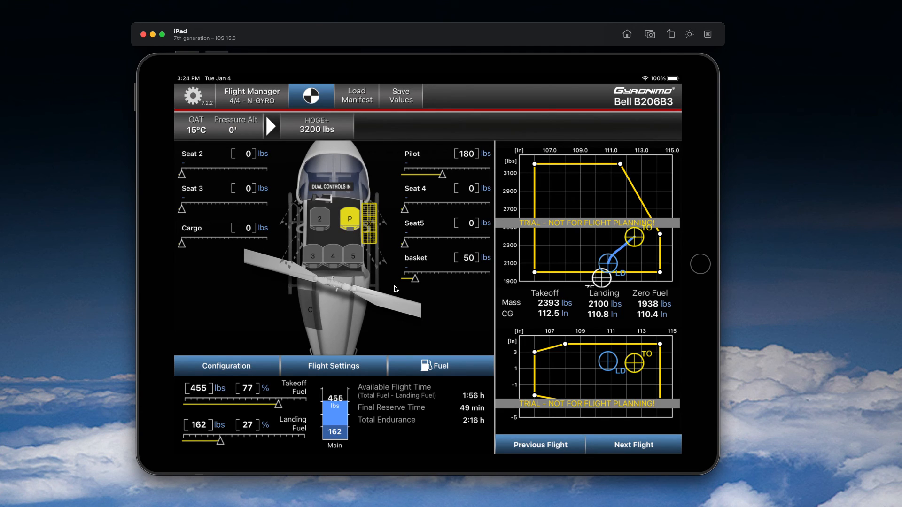
{"action": "left_click_drag", "start_coordinate": [420, 279], "coordinate": [407, 279]}
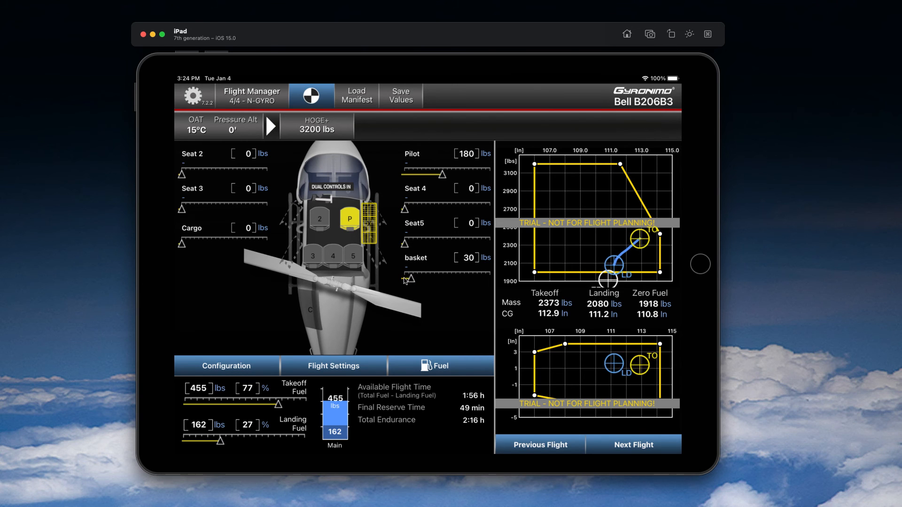
{"action": "left_click_drag", "start_coordinate": [409, 281], "coordinate": [426, 281]}
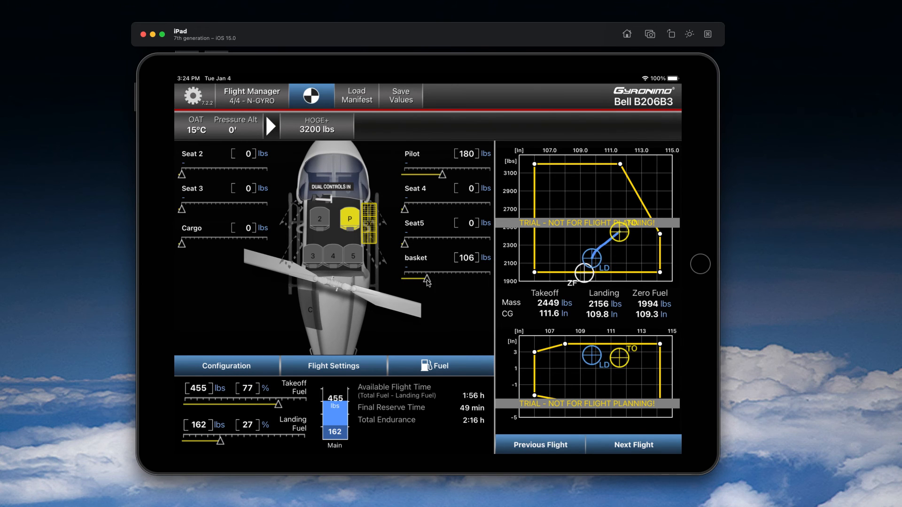
{"action": "left_click_drag", "start_coordinate": [415, 279], "coordinate": [428, 279]}
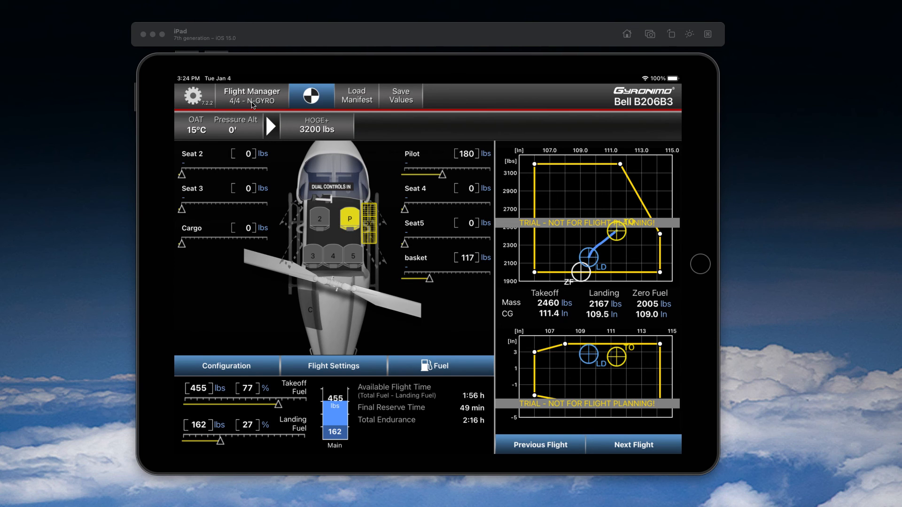
{"action": "mouse_move", "coordinate": [382, 243]}
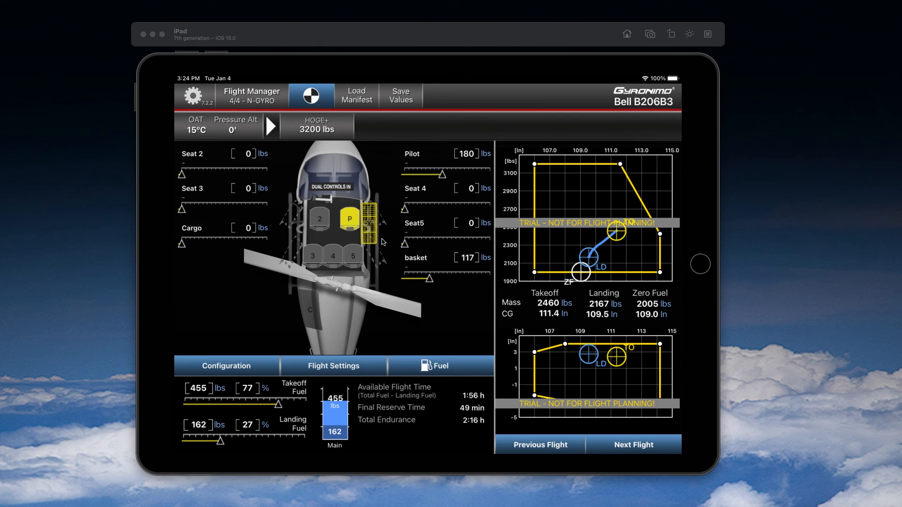
{"action": "left_click", "coordinate": [252, 94]}
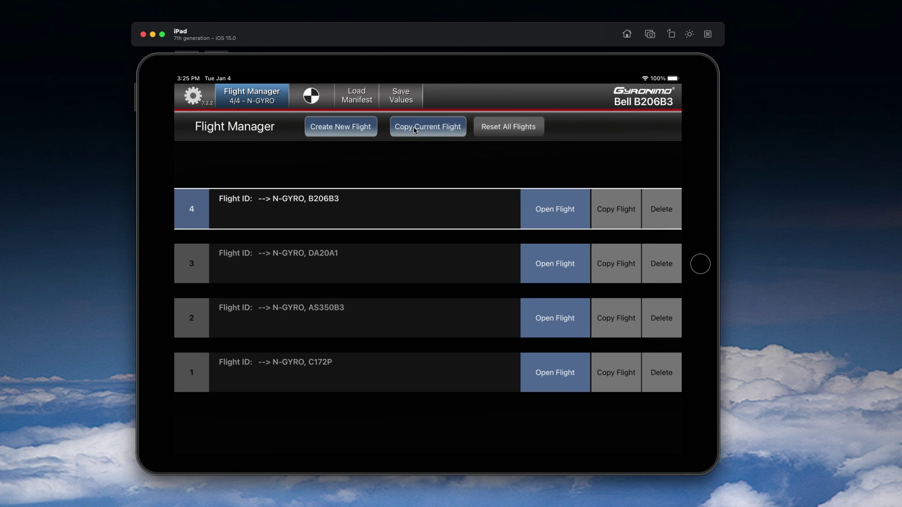
- Copy the basket flight, switch back to the original to compare, then reset to one new Bell B206B3 flight
{"action": "left_click", "coordinate": [428, 126]}
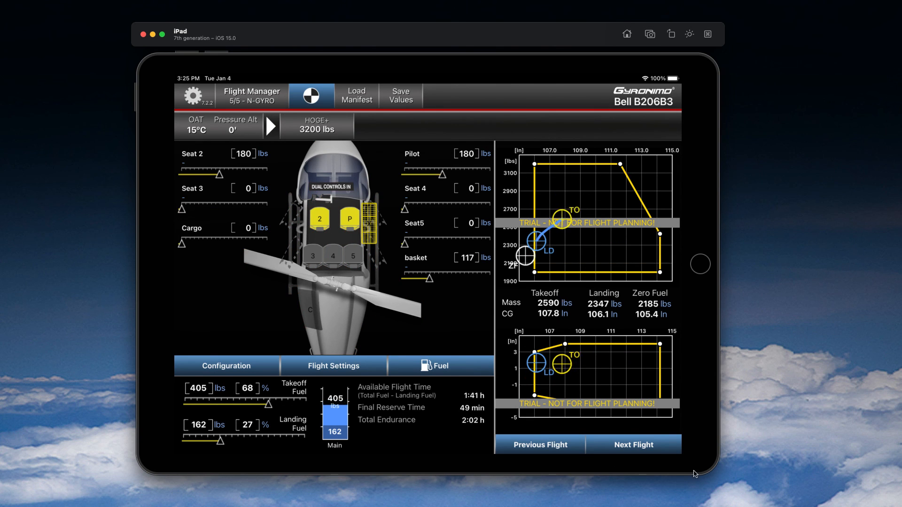
{"action": "left_click", "coordinate": [633, 445]}
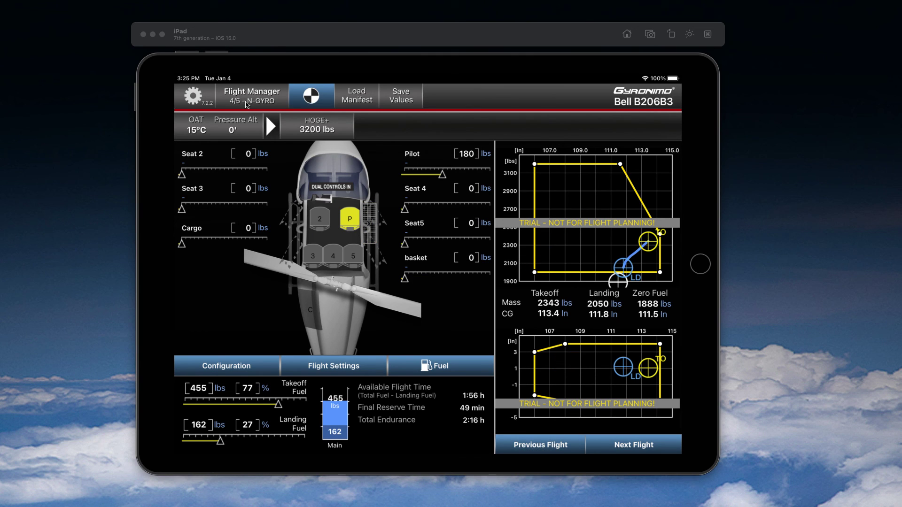
{"action": "left_click", "coordinate": [252, 96]}
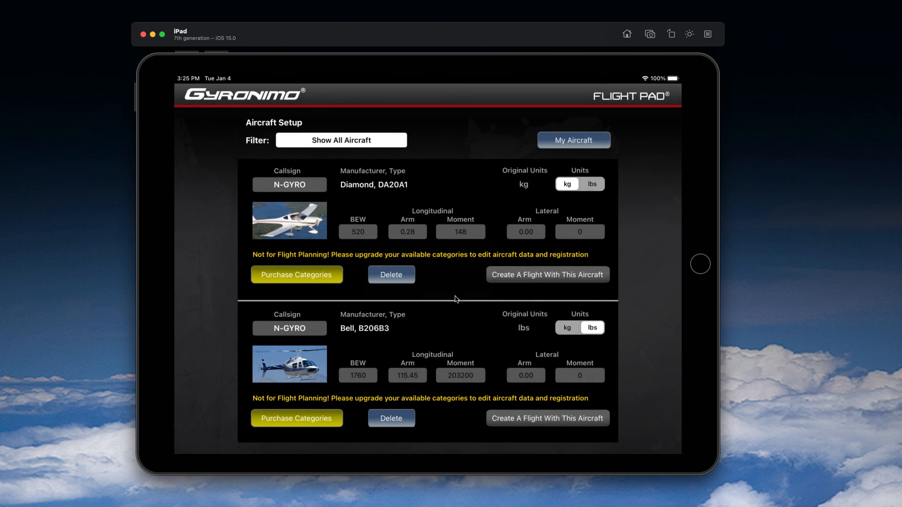
{"action": "mouse_move", "coordinate": [535, 423]}
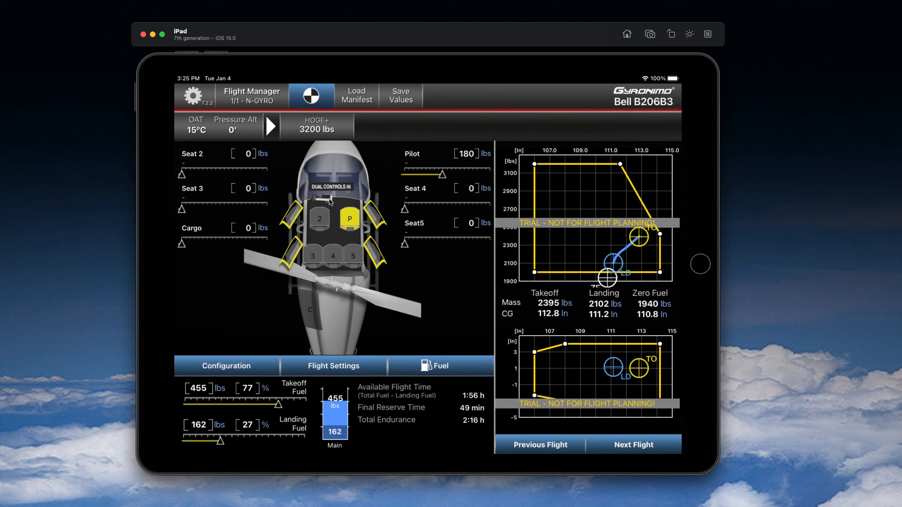
{"action": "mouse_move", "coordinate": [277, 337]}
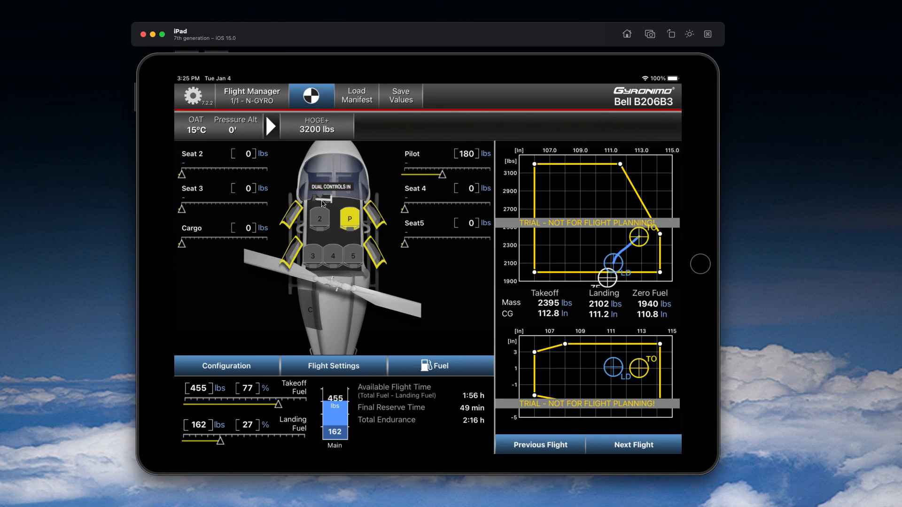
{"action": "mouse_move", "coordinate": [311, 281]}
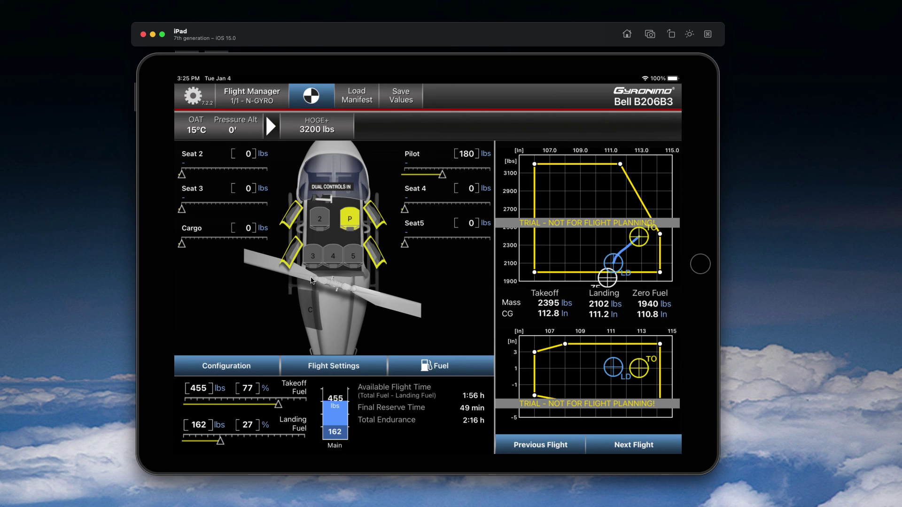
{"action": "mouse_move", "coordinate": [288, 168]}
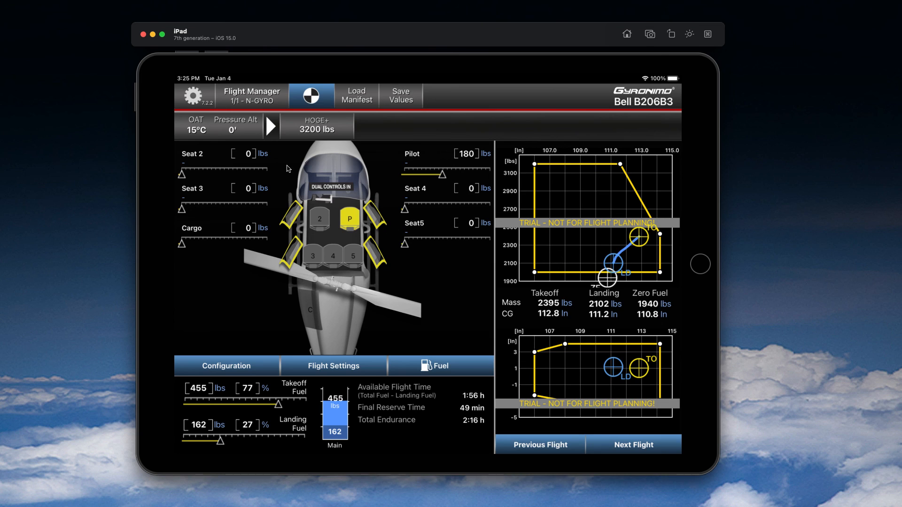
{"action": "mouse_move", "coordinate": [371, 184]}
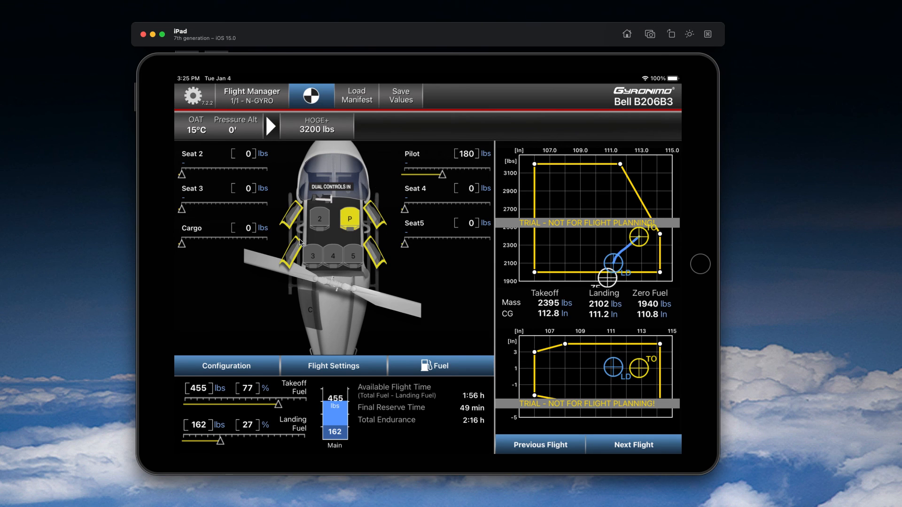
{"action": "mouse_move", "coordinate": [296, 216]}
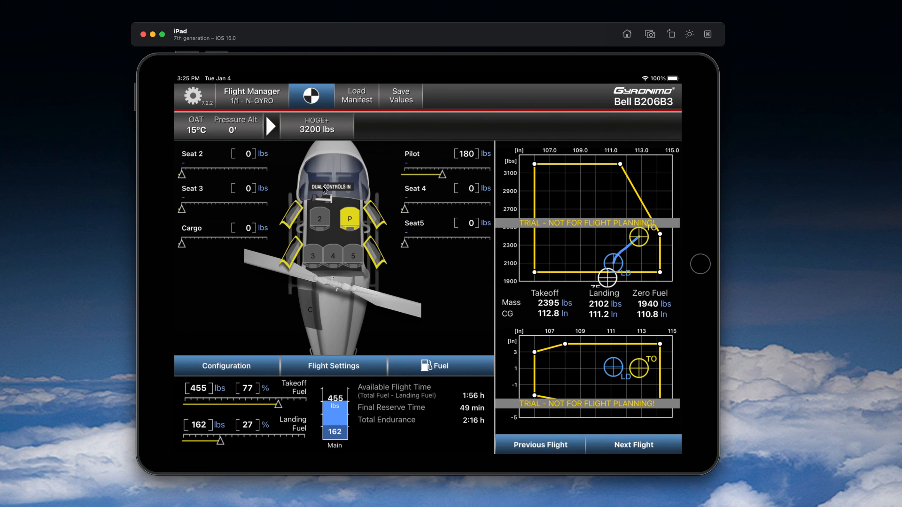
{"action": "mouse_move", "coordinate": [348, 187]}
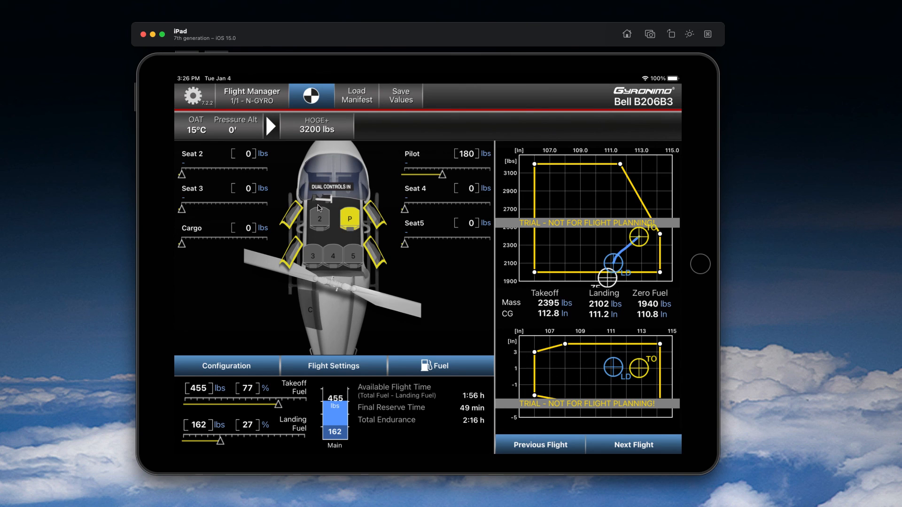
{"action": "mouse_move", "coordinate": [280, 171]}
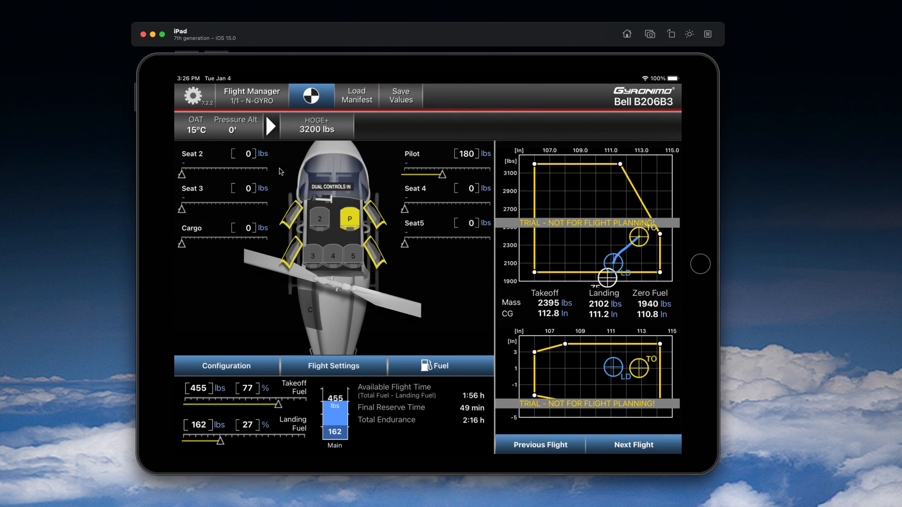
{"action": "mouse_move", "coordinate": [329, 178]}
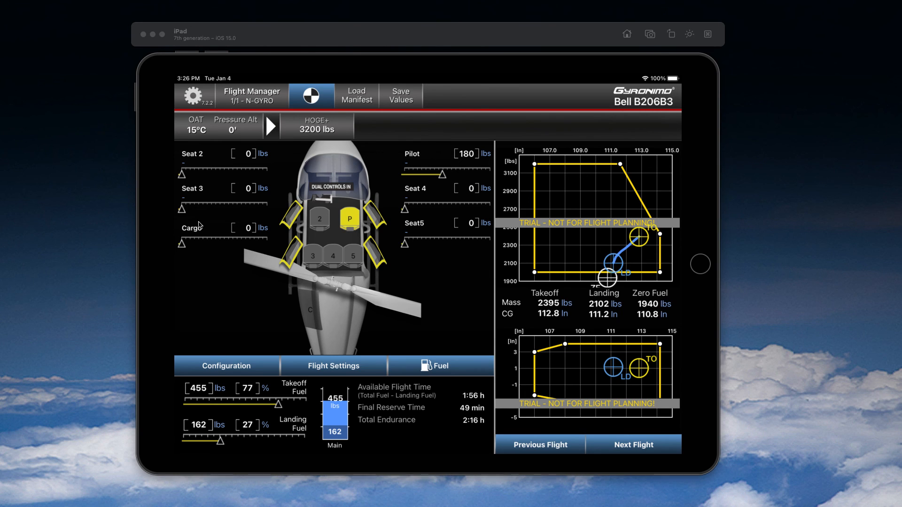
{"action": "mouse_move", "coordinate": [299, 116]}
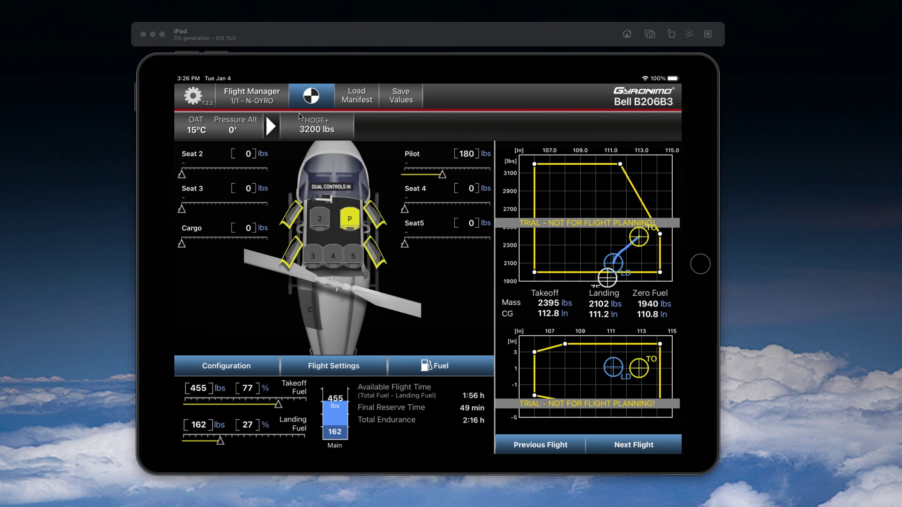
{"action": "mouse_move", "coordinate": [370, 79]}
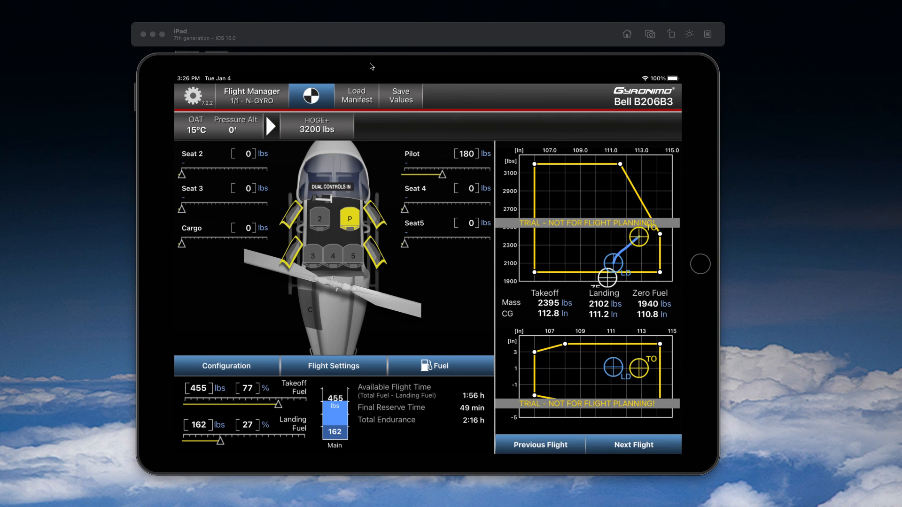
{"action": "mouse_move", "coordinate": [472, 107]}
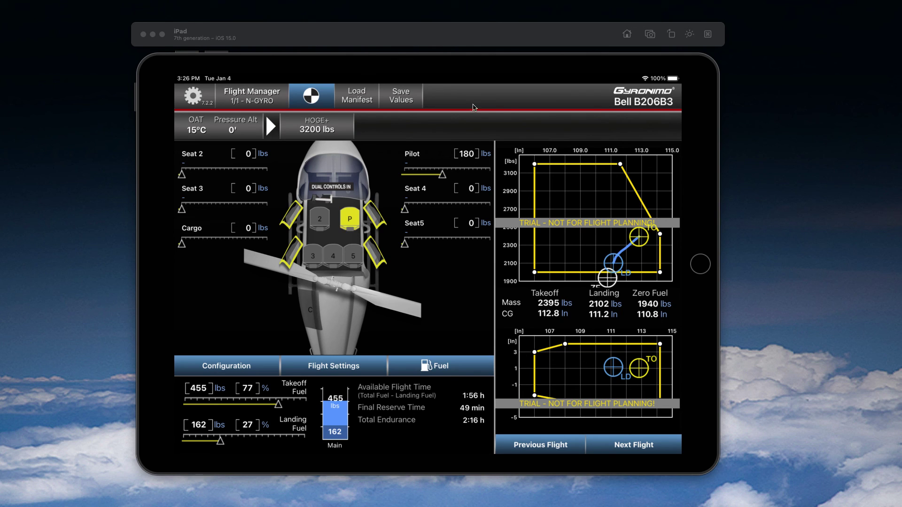